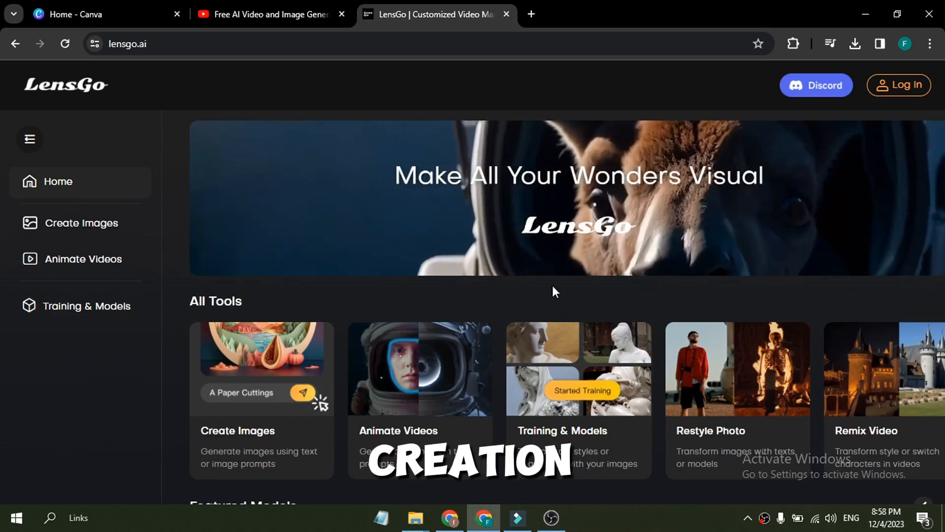
Sign in with Google and submit the welcome profile with career Other
scroll("down", 3)
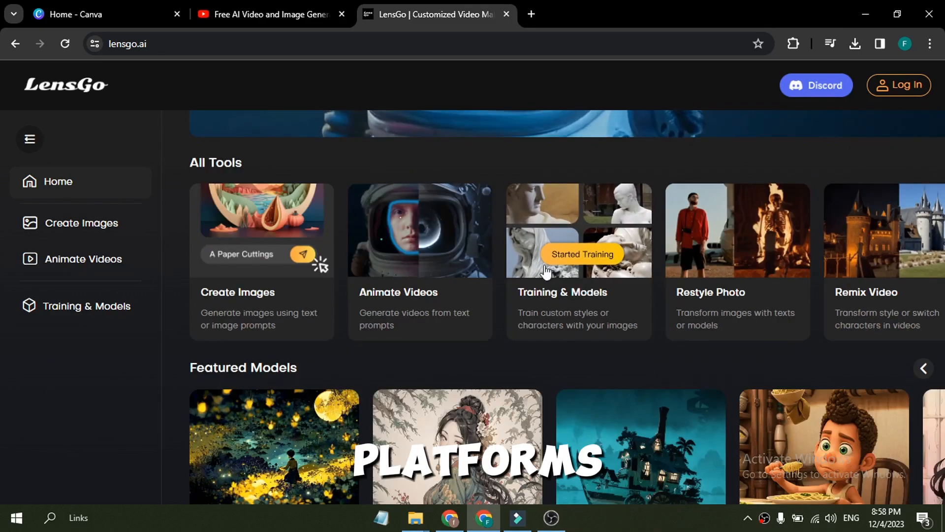
scroll("up", 3)
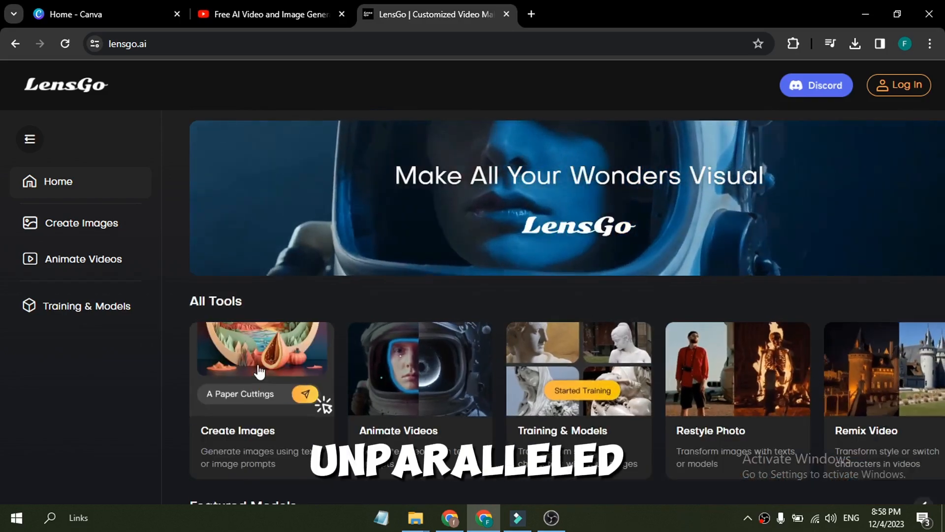
scroll("down", 3)
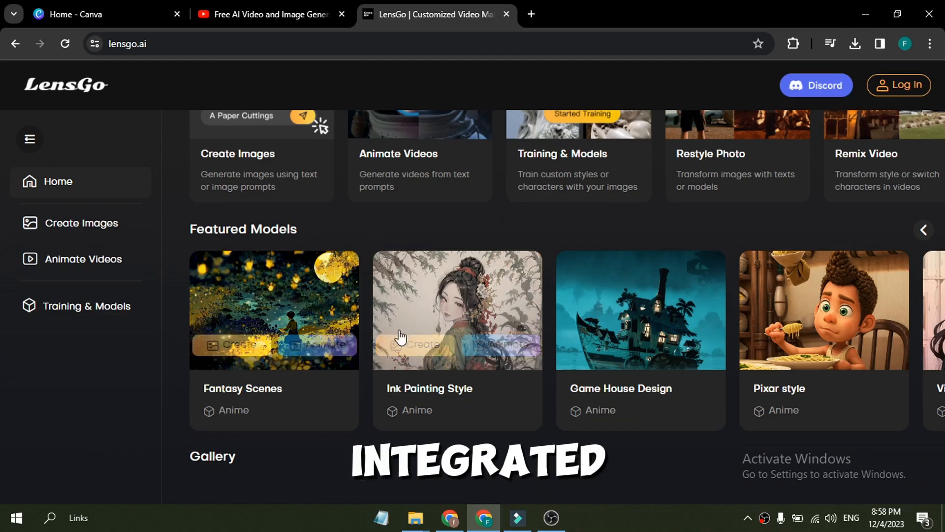
scroll("up", 3)
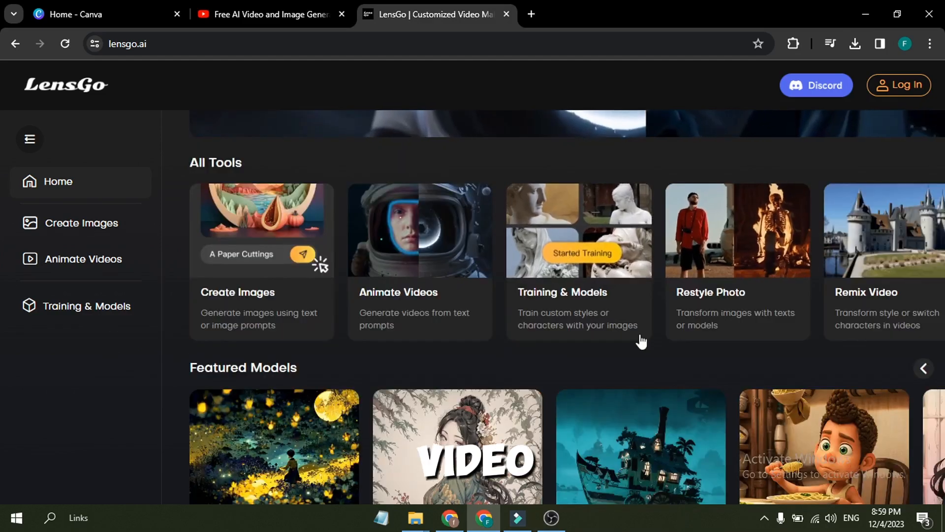
scroll("down", 3)
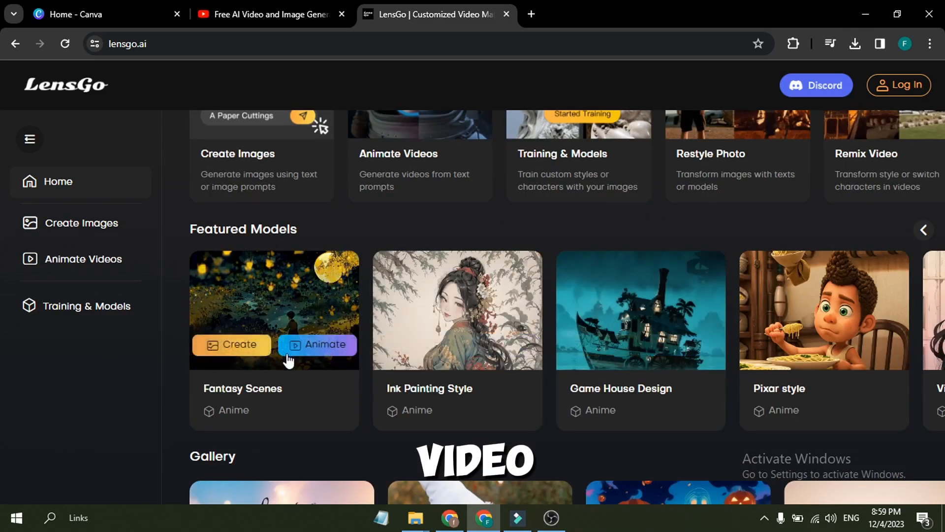
mouse_move(784, 347)
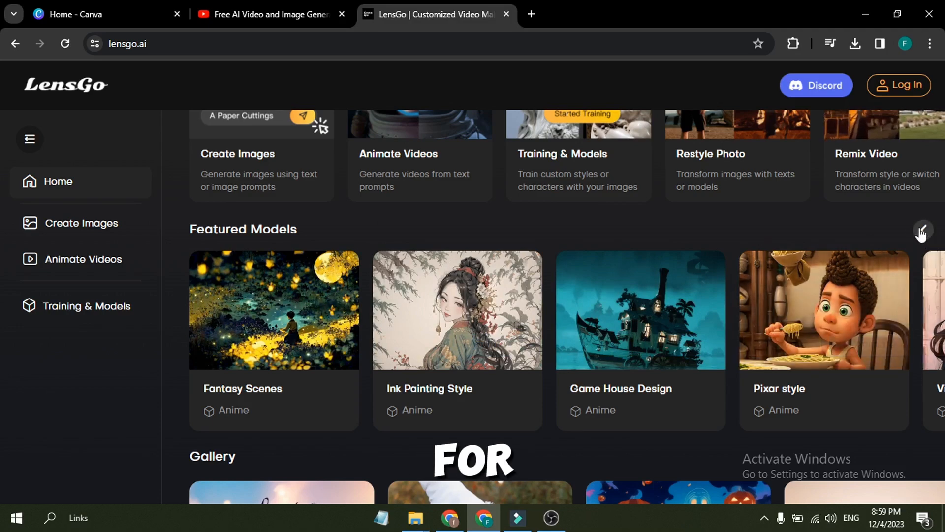
mouse_move(319, 336)
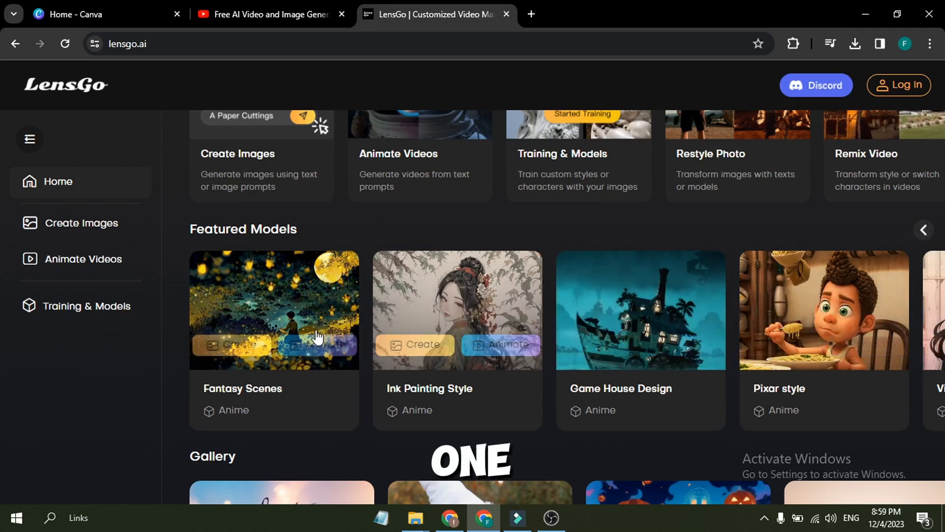
mouse_move(898, 85)
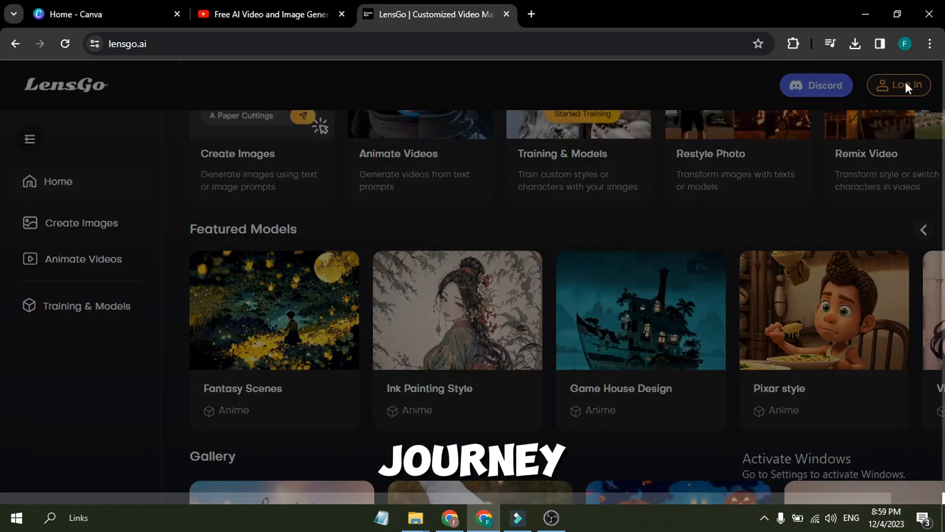
left_click(900, 84)
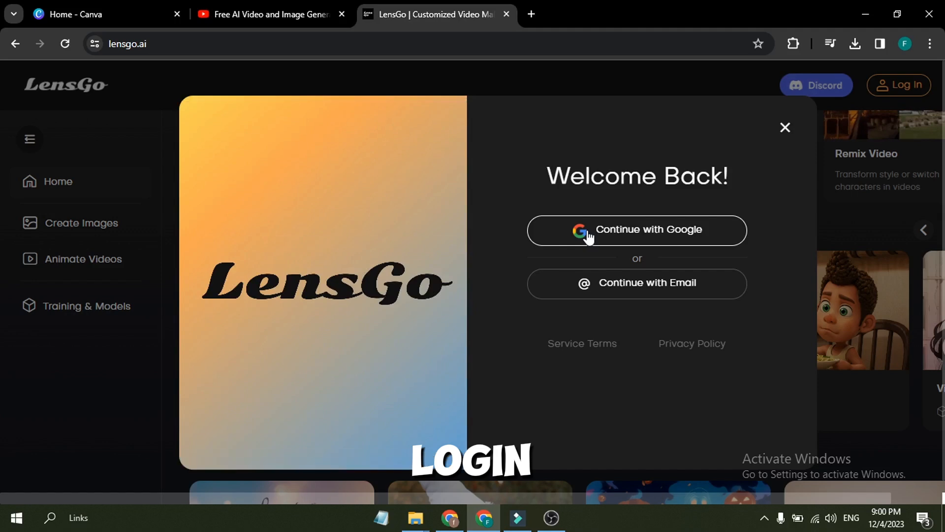
mouse_move(660, 231)
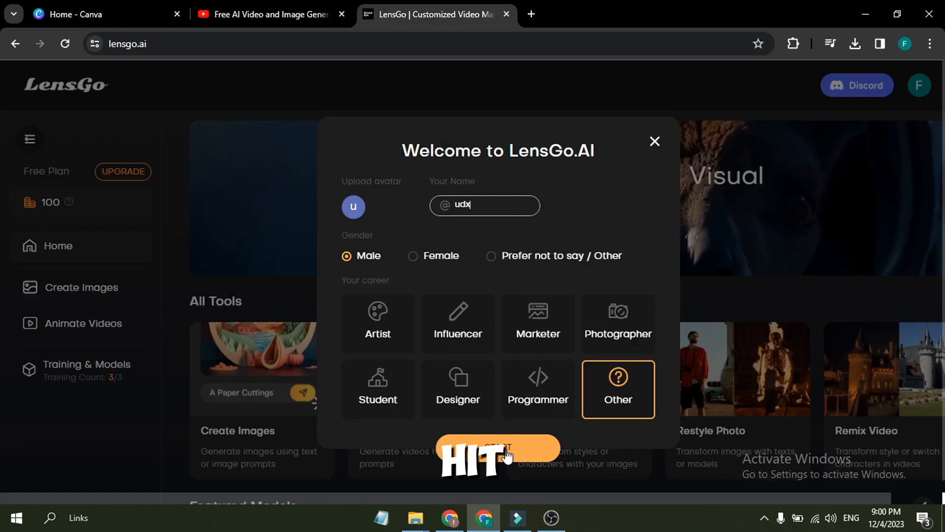
left_click(496, 449)
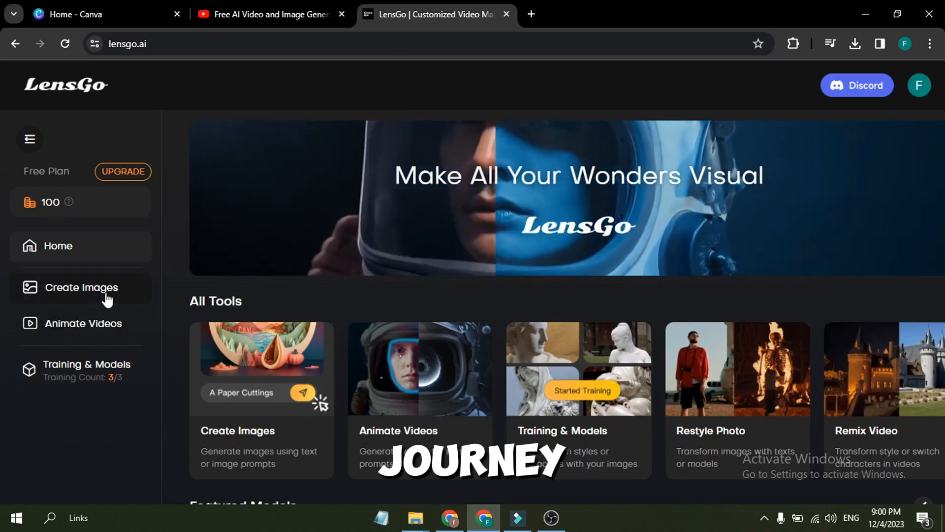
Open Create Images, showing the Real model, 1:1 dimensions and two images
left_click(81, 288)
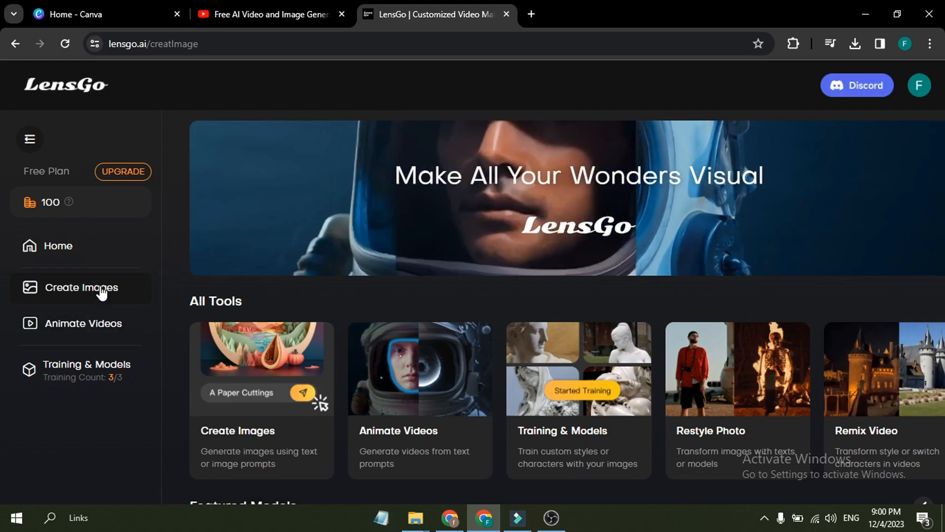
left_click(82, 288)
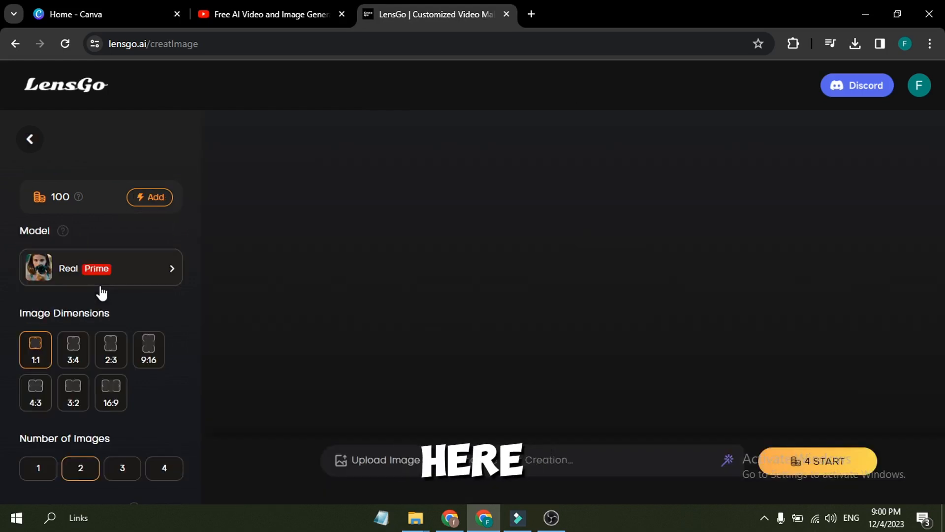
mouse_move(290, 340)
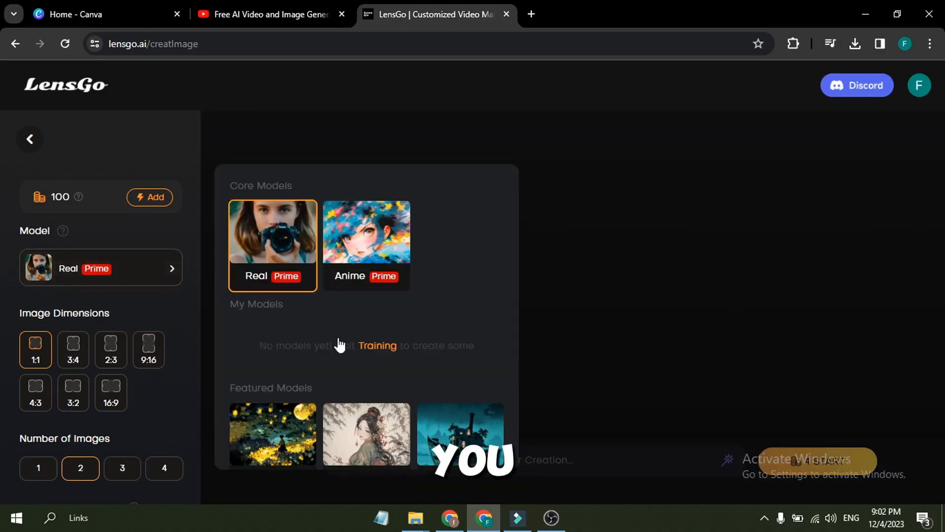
scroll("down", 3)
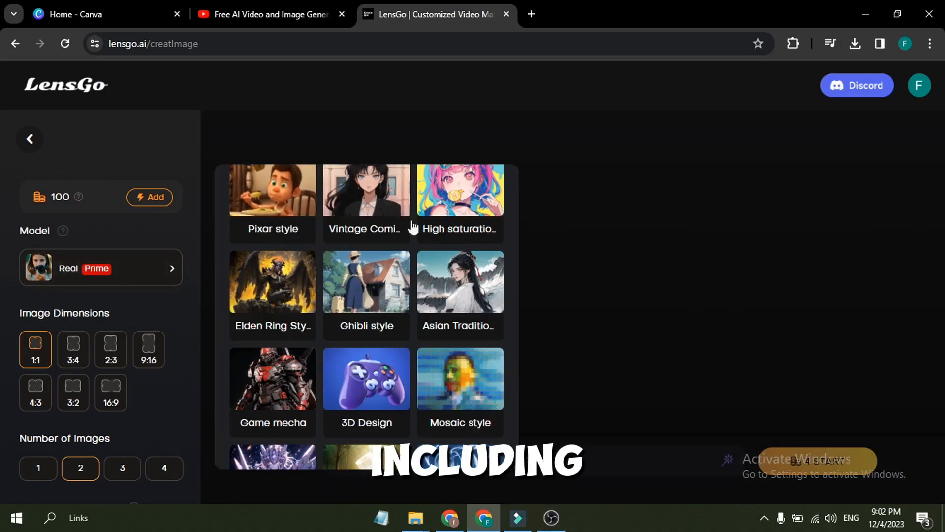
scroll("down", 3)
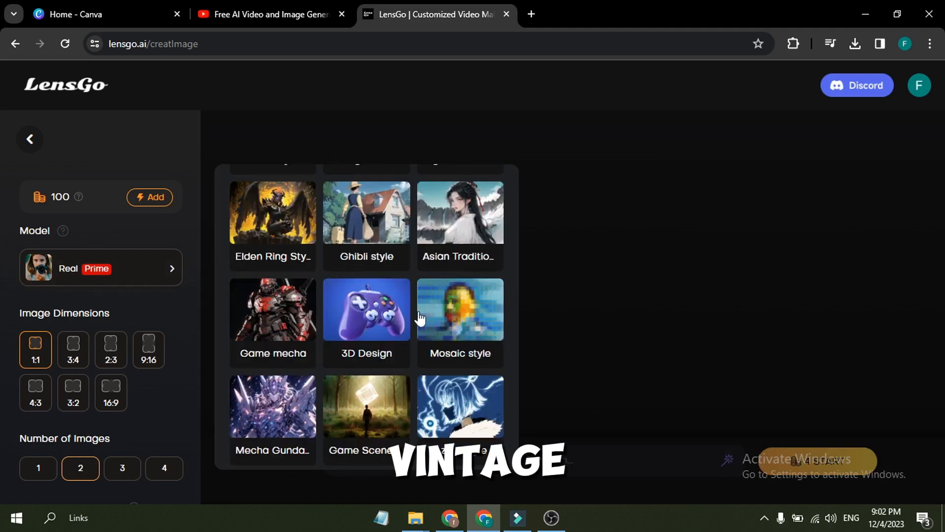
scroll("down", 3)
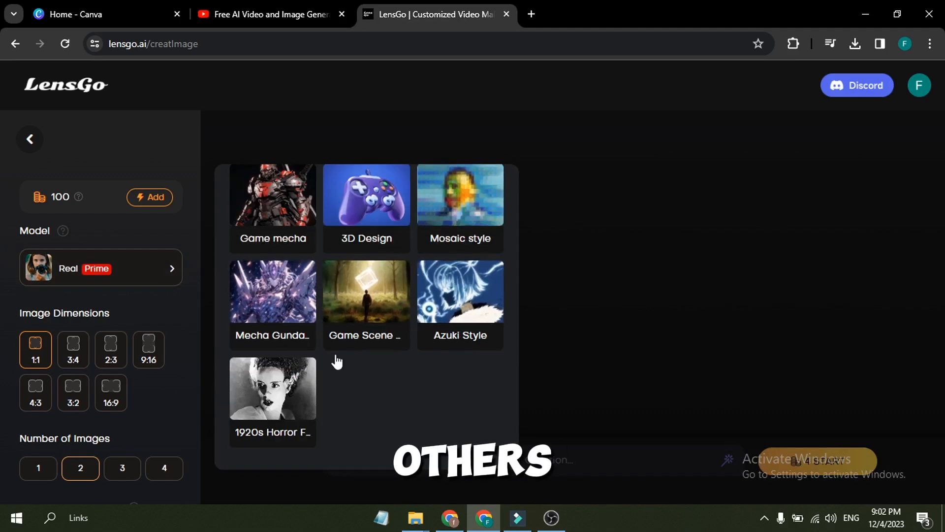
left_click(101, 268)
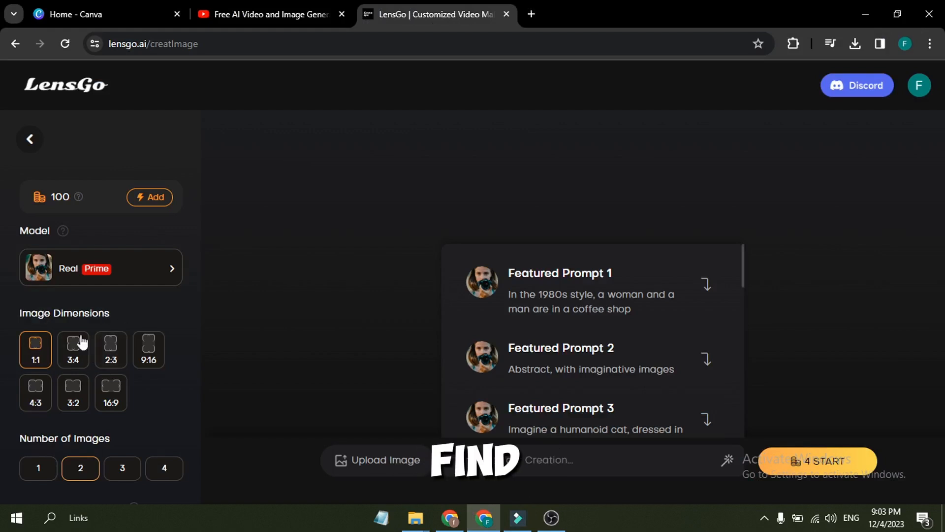
Browse the featured prompts and set each run to produce four images
scroll("down", 3)
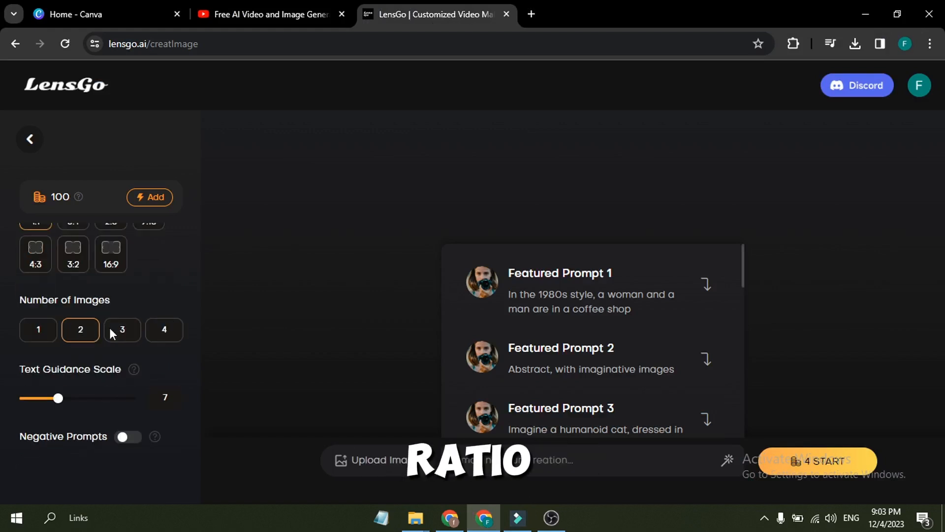
scroll("up", 3)
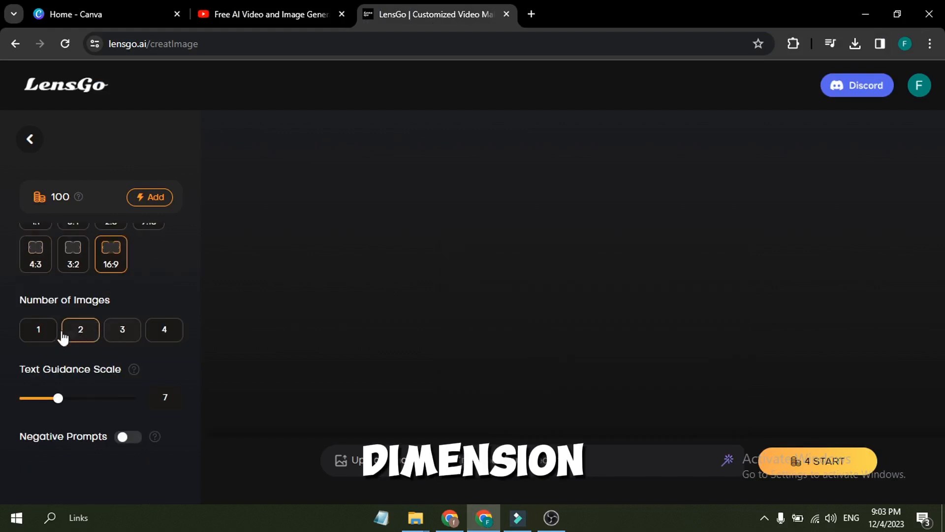
mouse_move(164, 330)
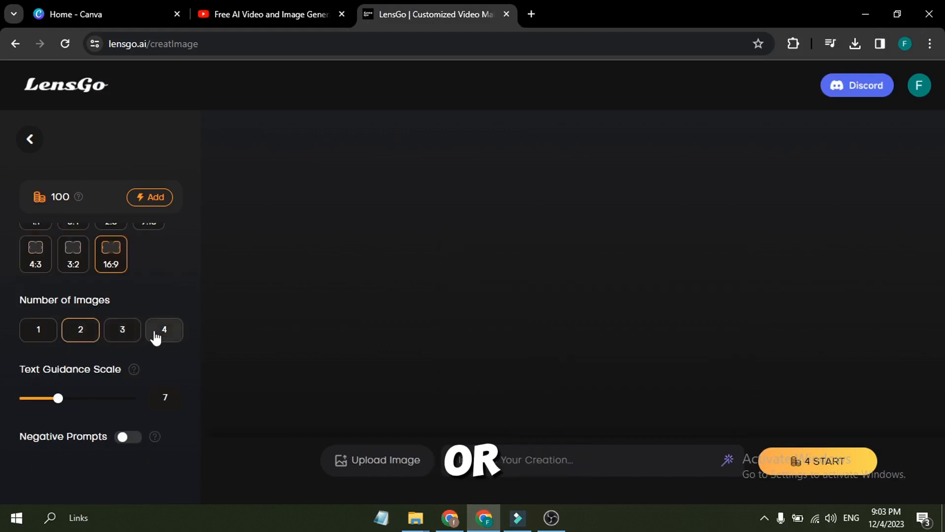
left_click(164, 330)
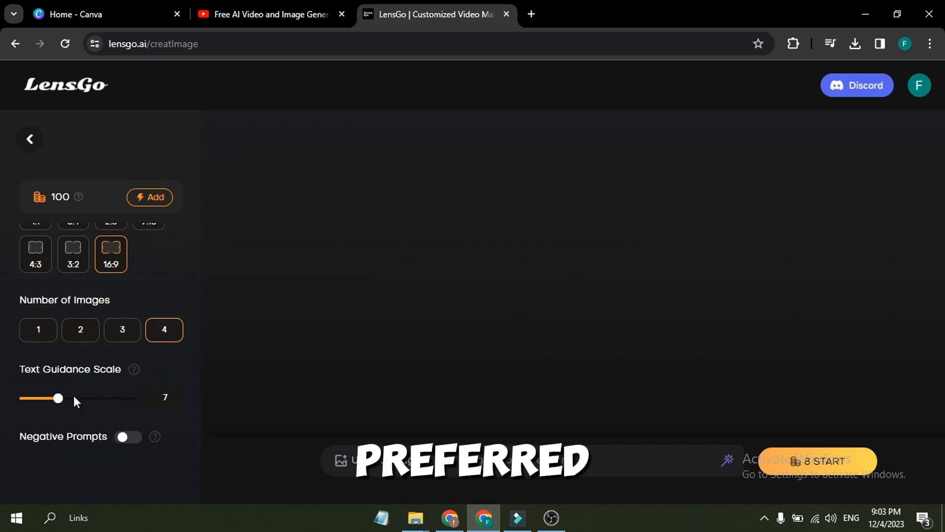
scroll("up", 3)
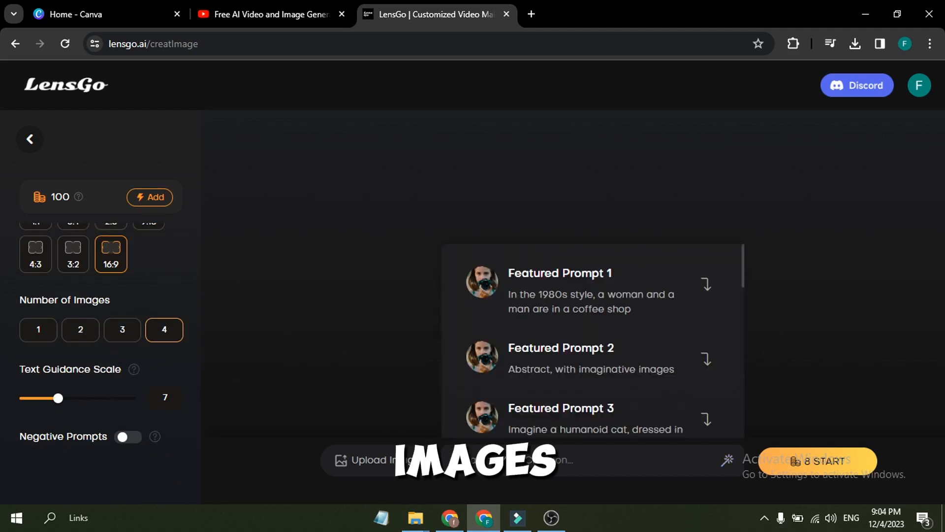
mouse_move(549, 282)
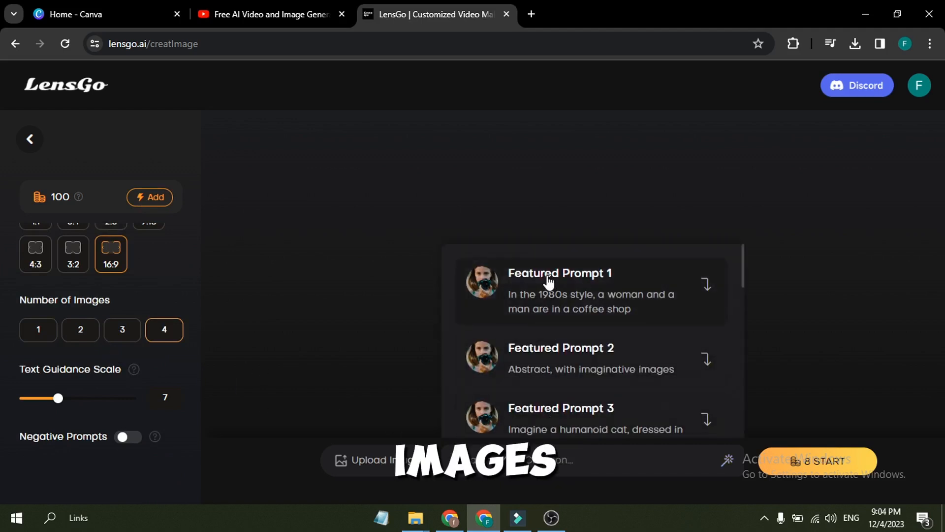
scroll("down", 3)
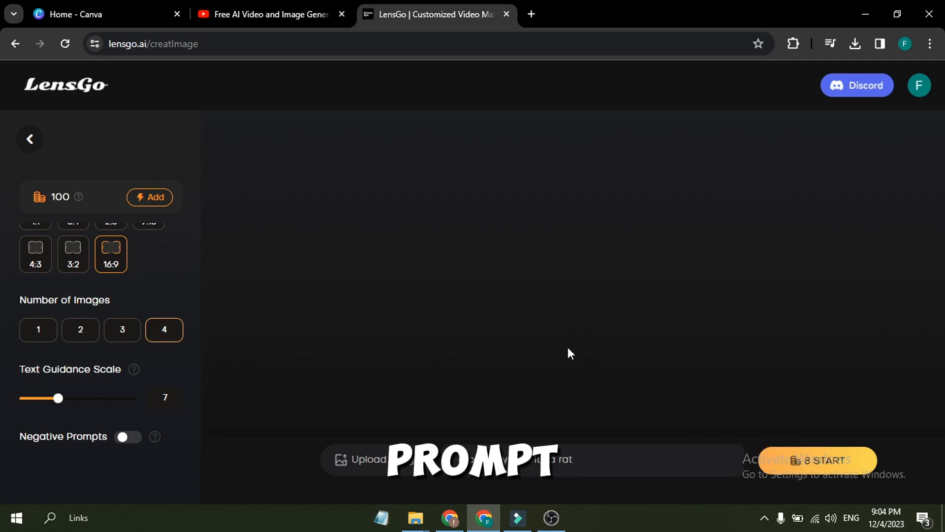
Generate four images from the cat-and-rat prompt, leaving 92 credits
left_click(815, 460)
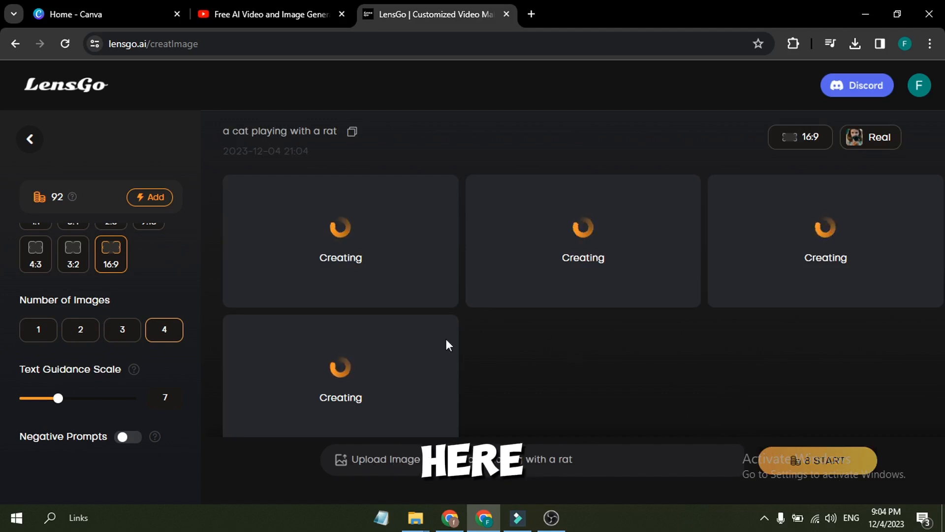
mouse_move(525, 382)
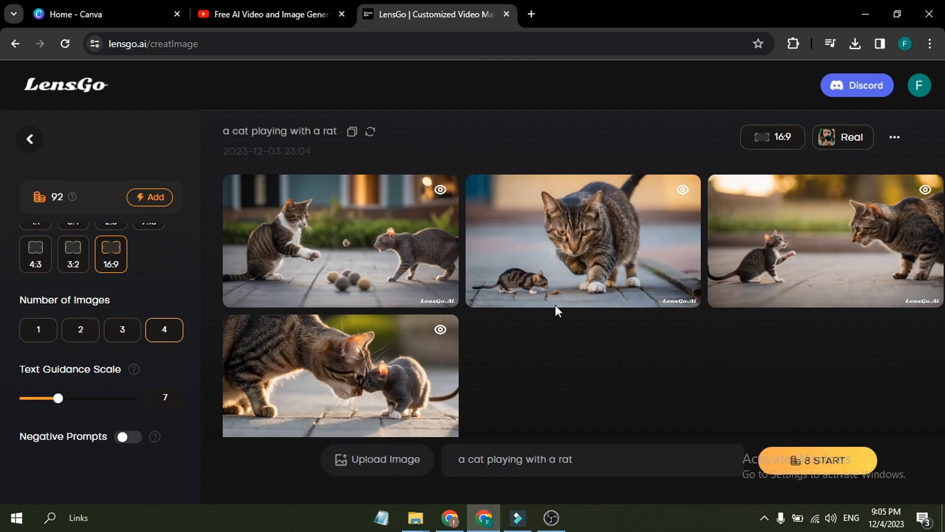
mouse_move(449, 398)
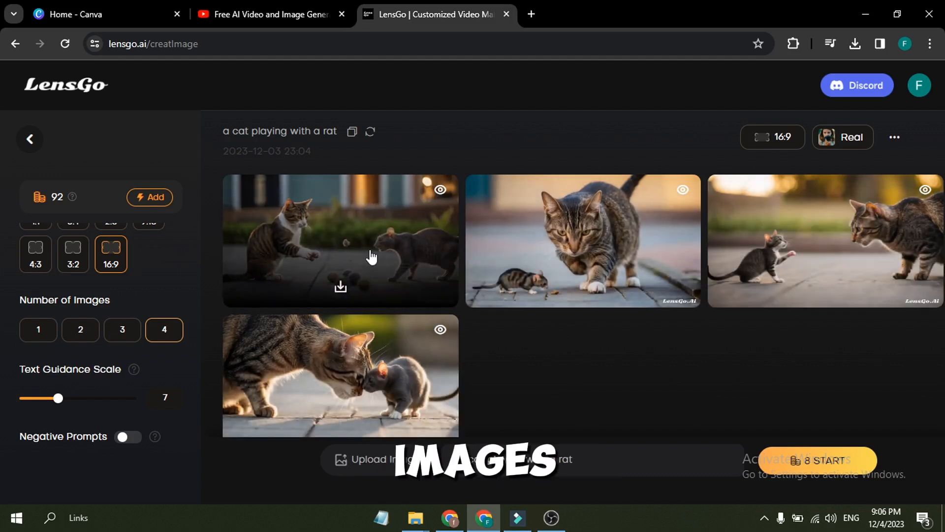
left_click(341, 240)
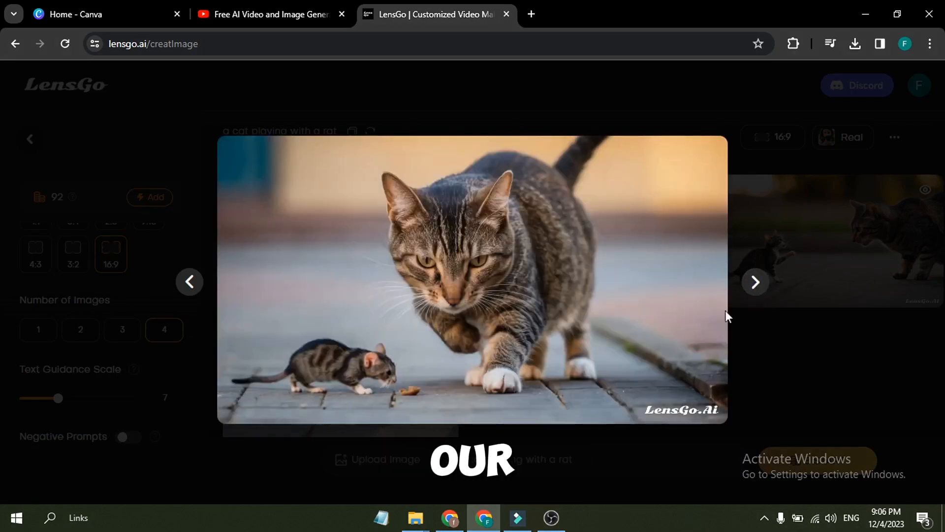
left_click(755, 282)
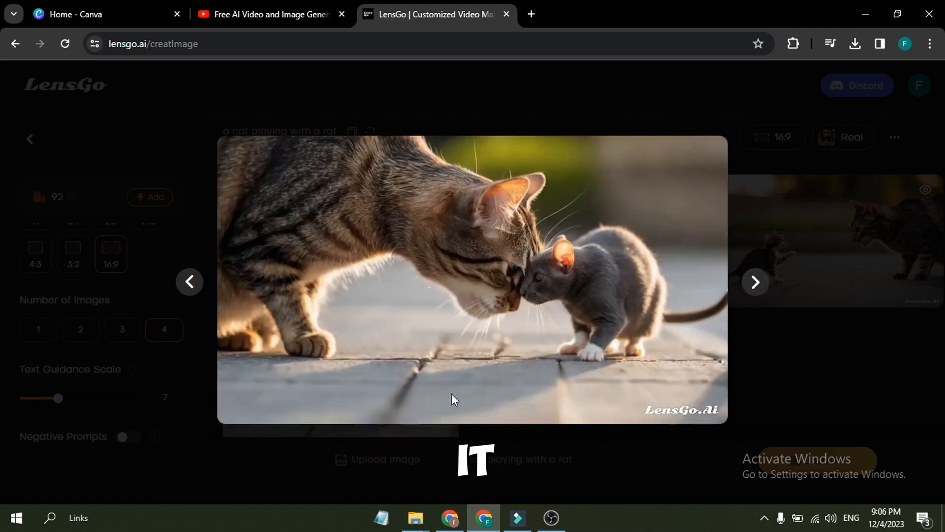
mouse_move(758, 206)
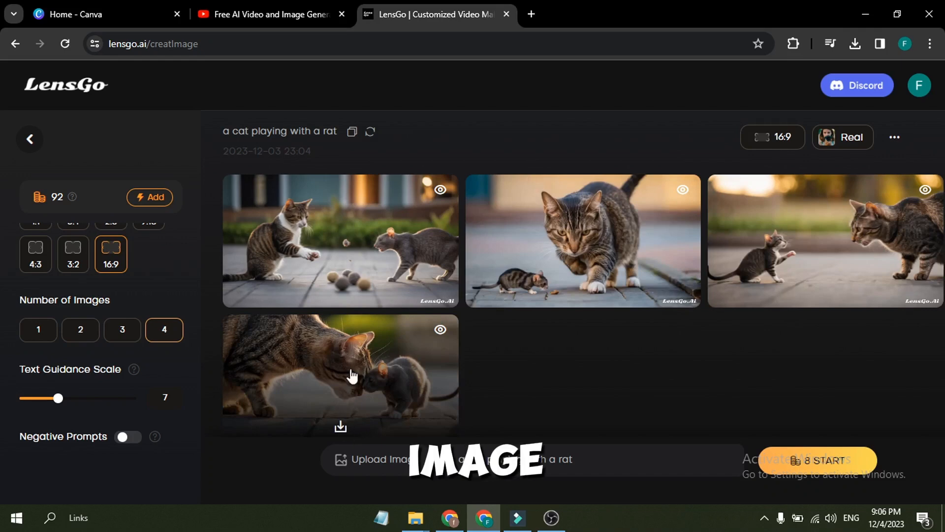
mouse_move(838, 287)
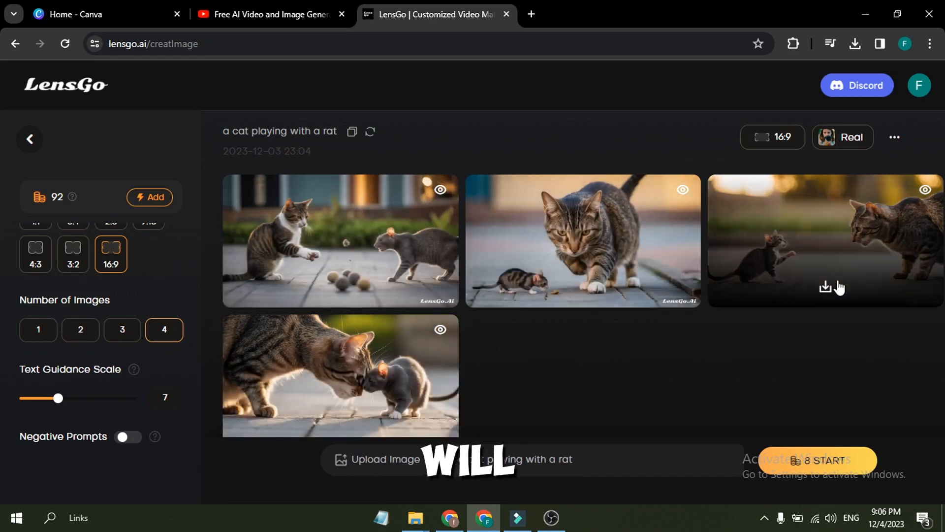
mouse_move(794, 481)
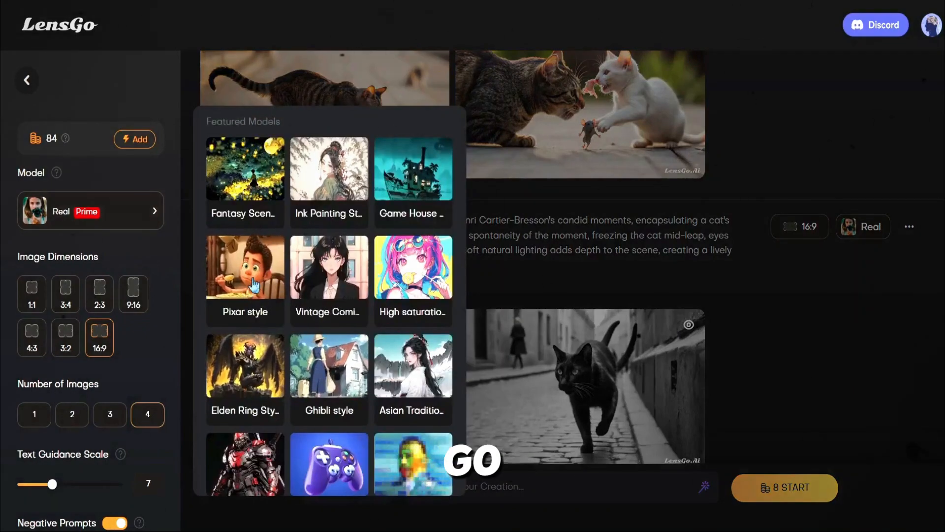
Switch to the Pixar style model and generate the boy-and-puppy garden images
left_click(244, 267)
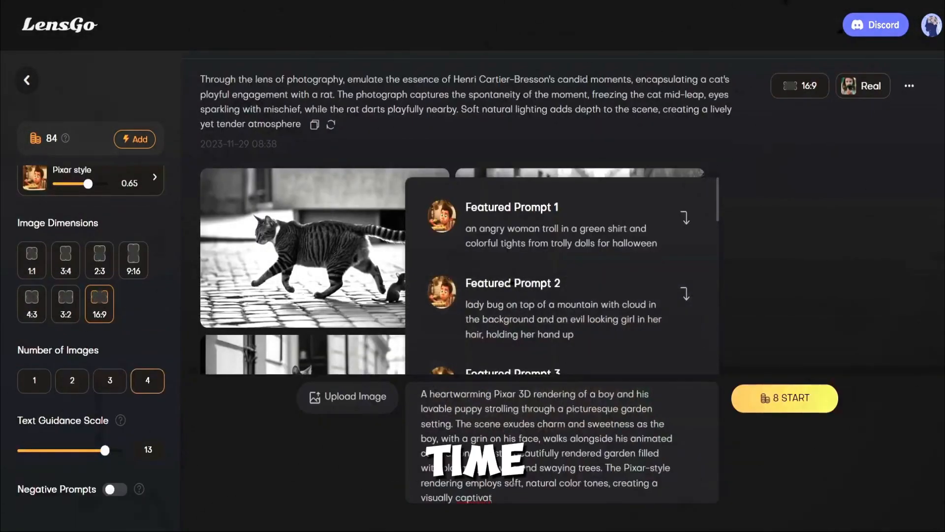
left_click(784, 398)
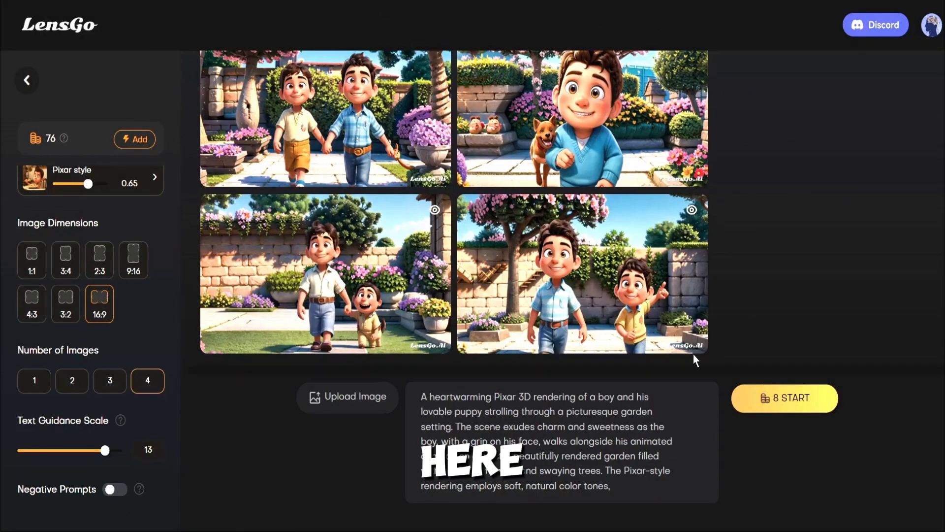
Preview the Pixar boy-and-puppy images full size, stepping through each one
left_click(325, 273)
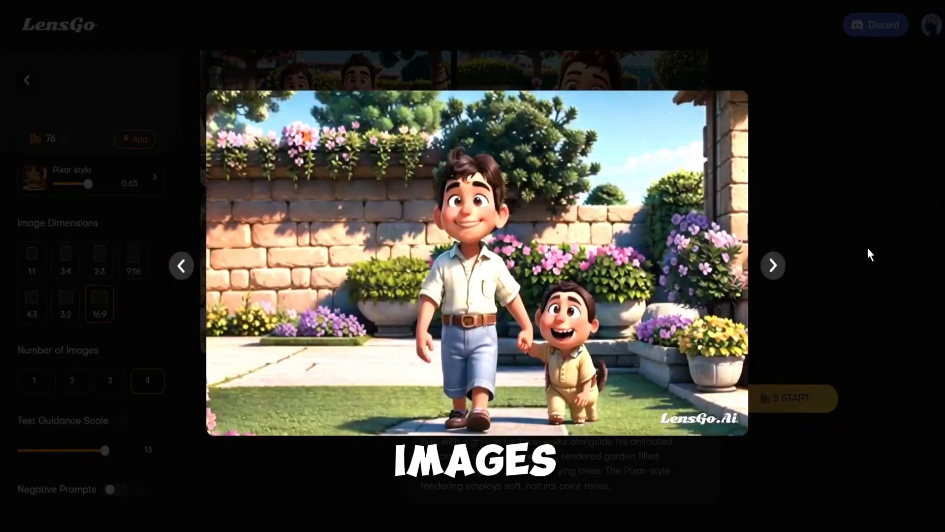
left_click(774, 265)
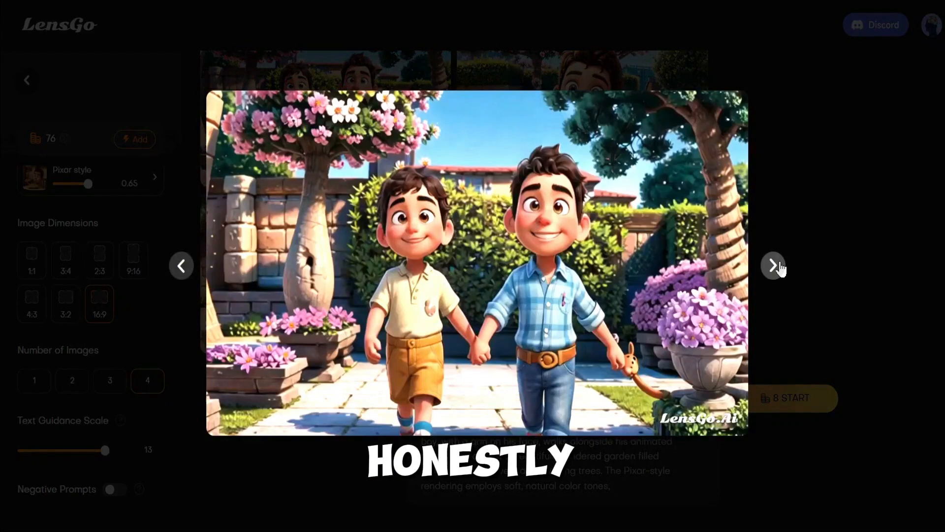
left_click(773, 265)
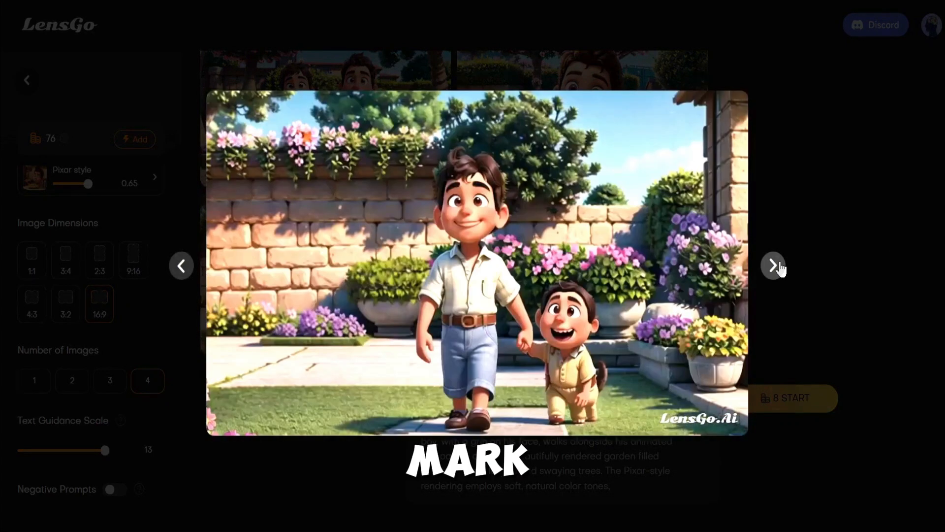
left_click(774, 266)
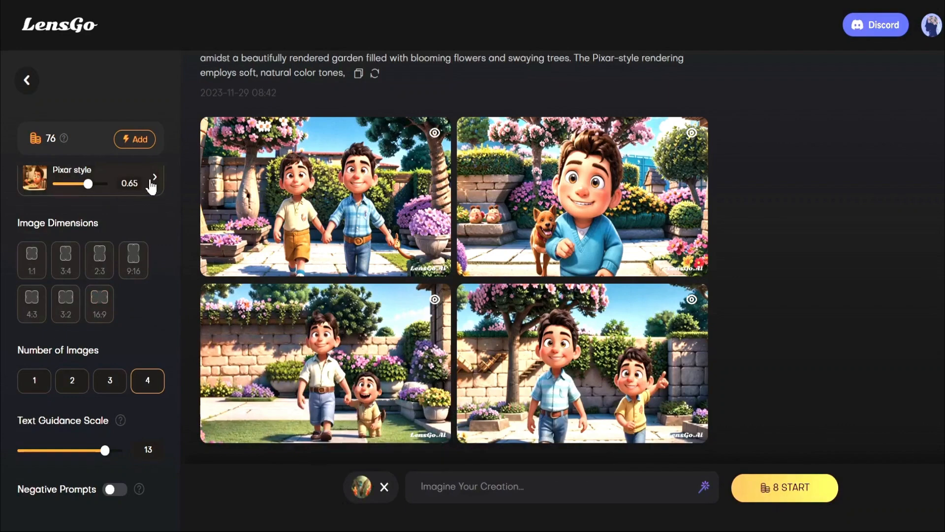
Choose the Fantasy Scenes model and generate the hummingbird images, leaving 68 credits
left_click(154, 180)
type("a hummingbird is flying")
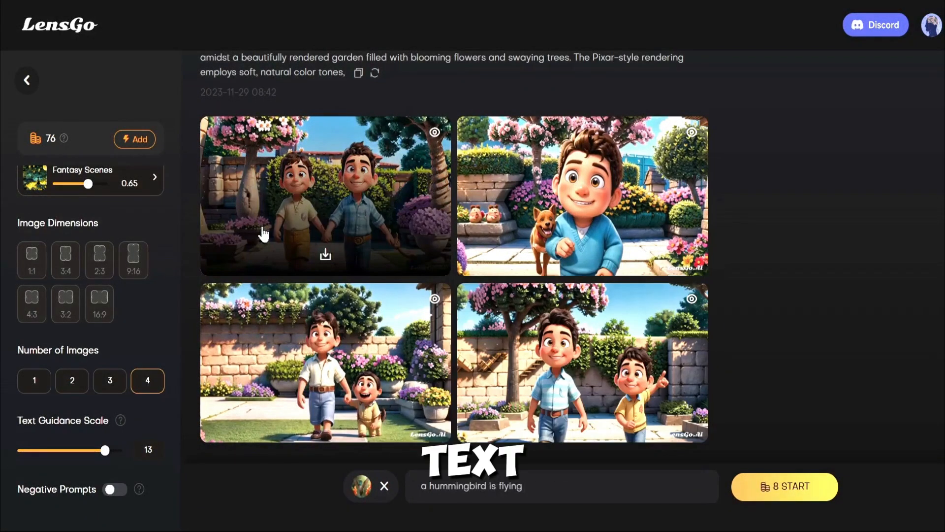
left_click(784, 487)
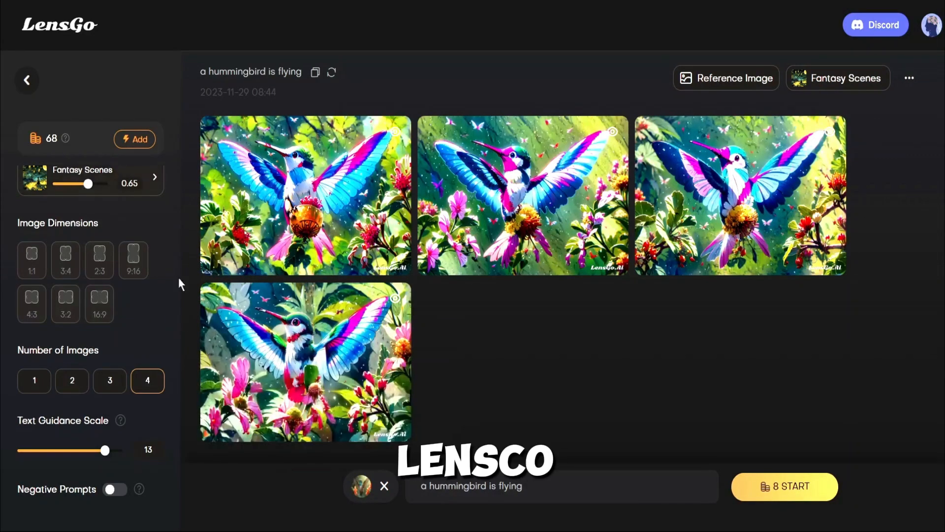
left_click(305, 195)
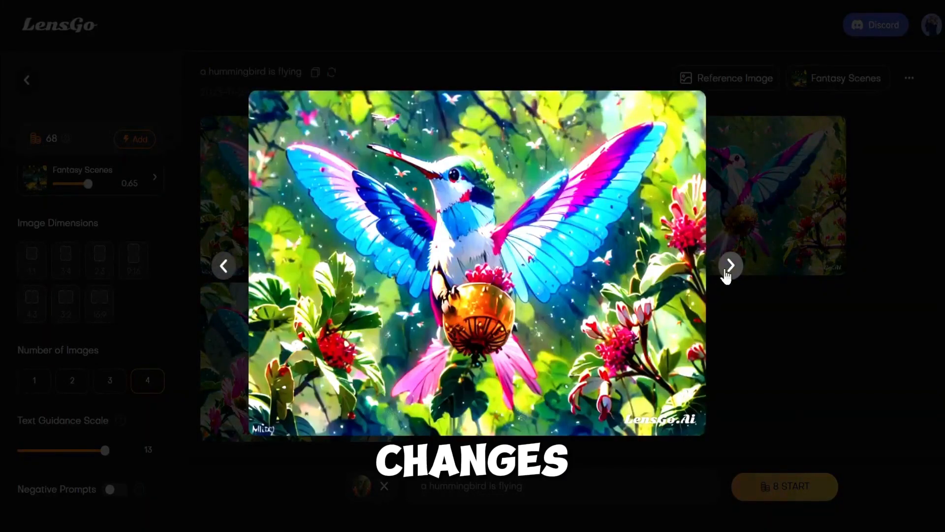
left_click(730, 265)
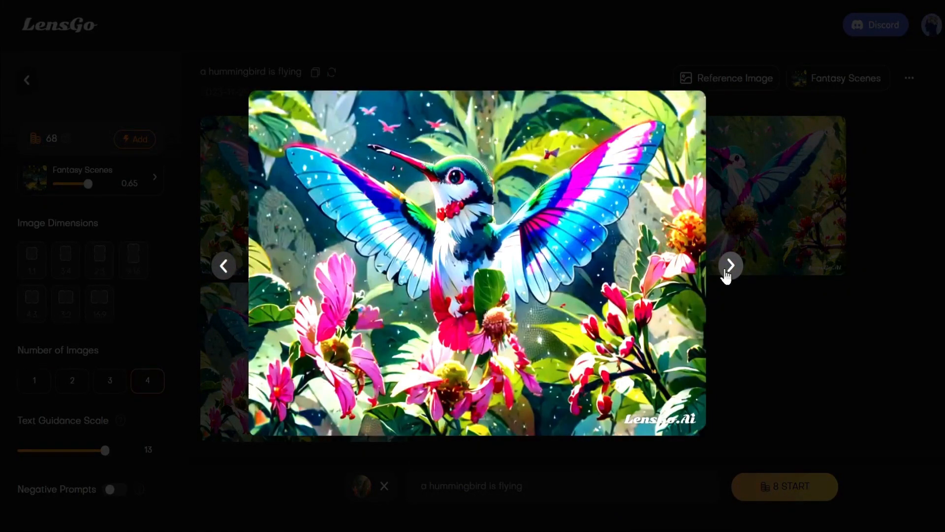
left_click(730, 266)
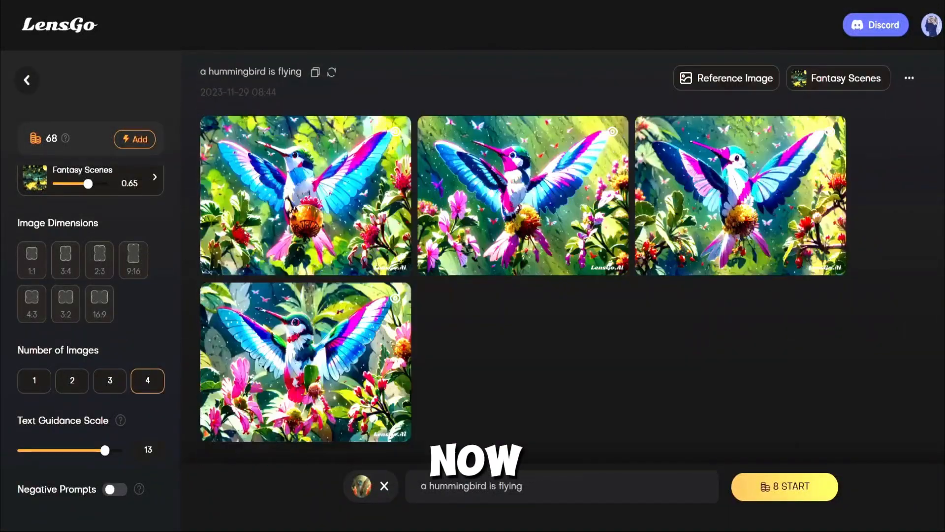
scroll("up", 3)
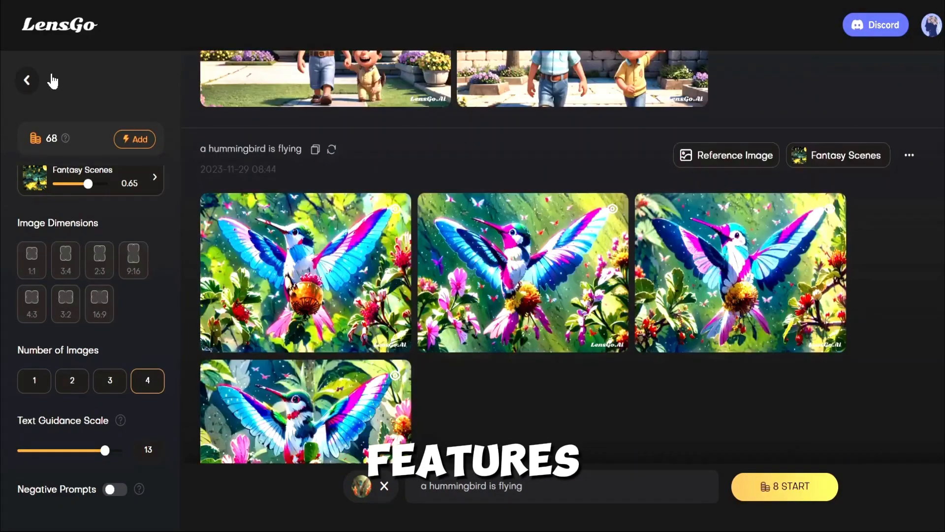
Open the video animation tool from home and select the Pixar style model
left_click(27, 81)
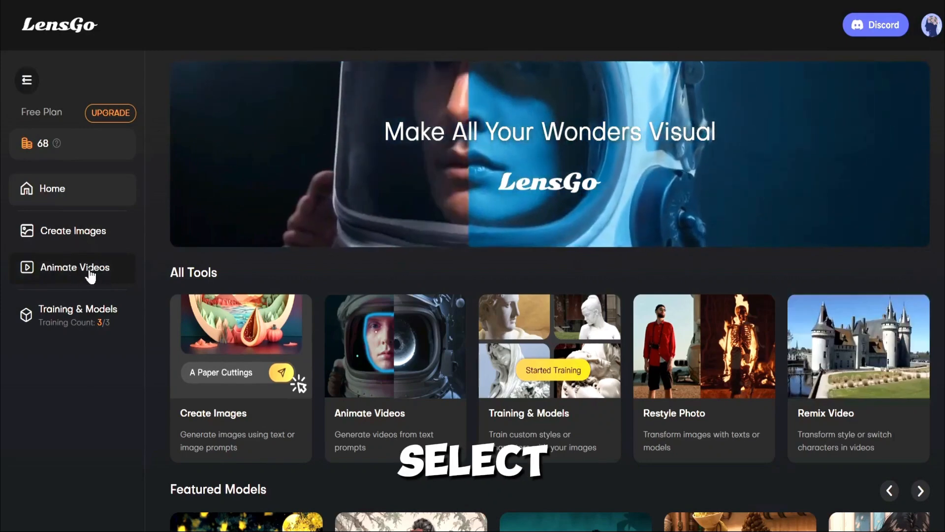
left_click(74, 266)
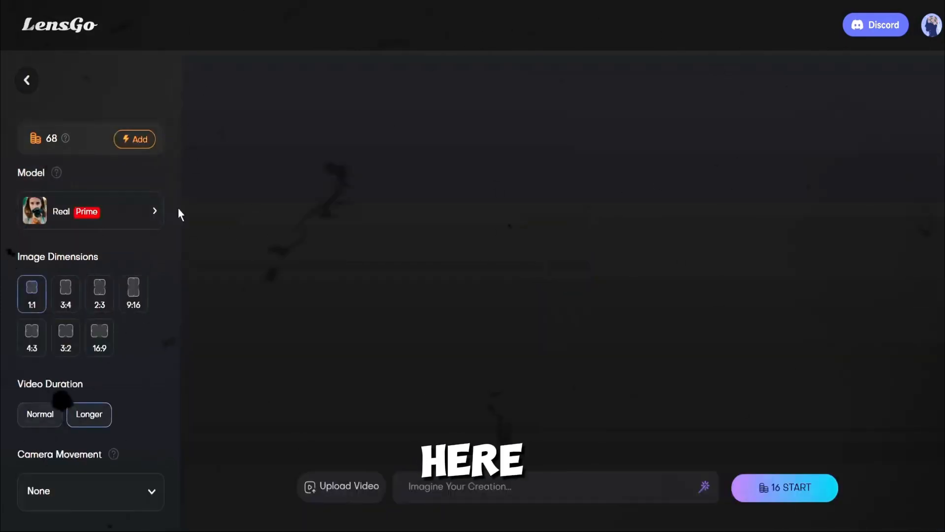
left_click(90, 210)
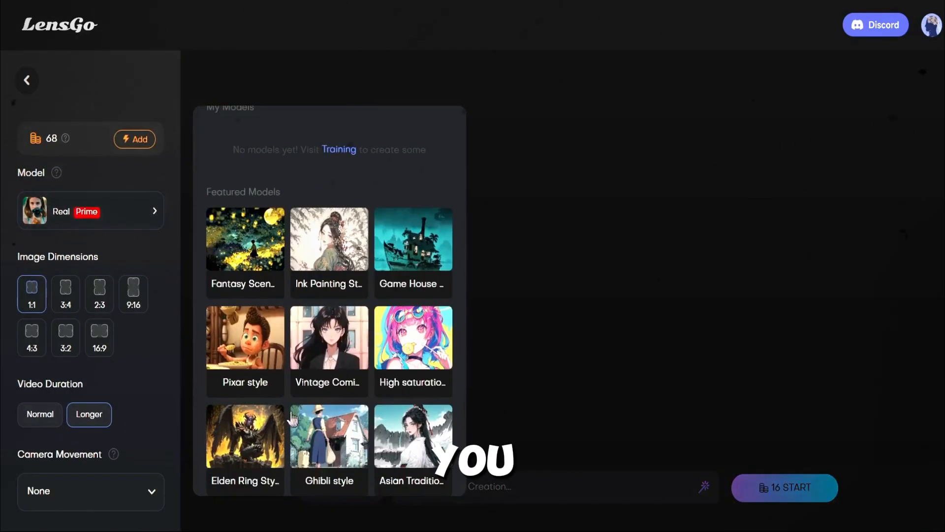
left_click(245, 338)
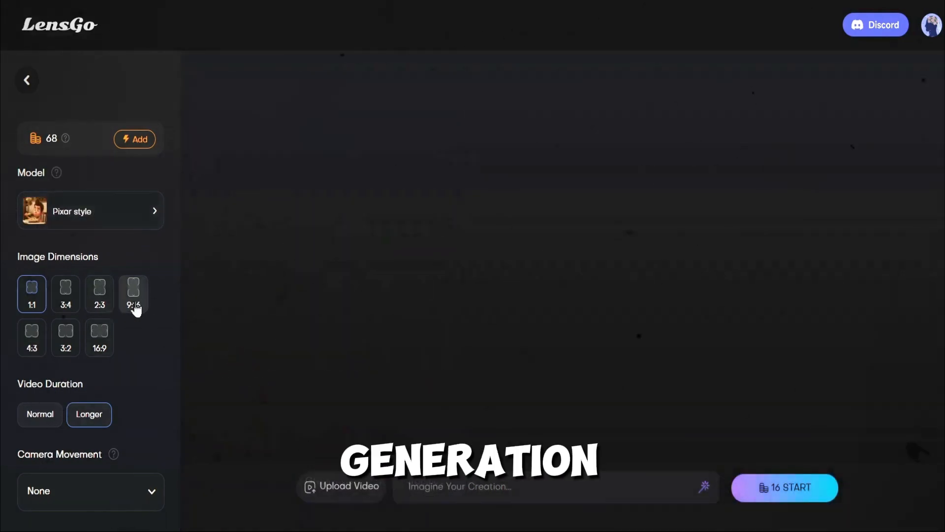
mouse_move(98, 337)
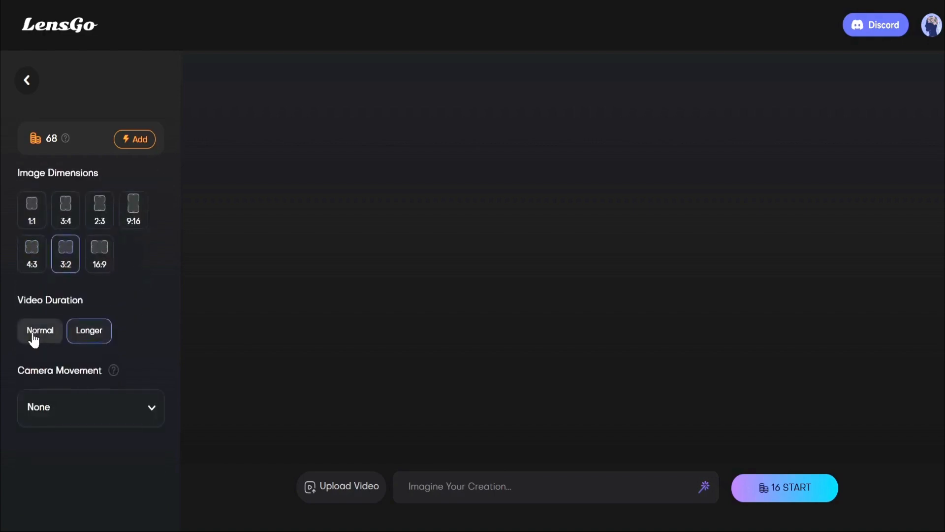
Set video duration to Longer and camera movement to Move Left
left_click(39, 331)
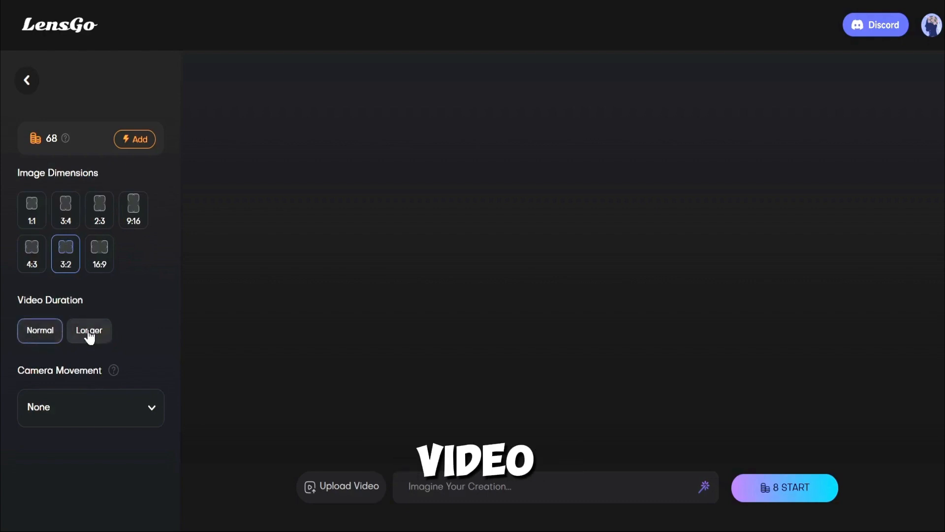
left_click(88, 331)
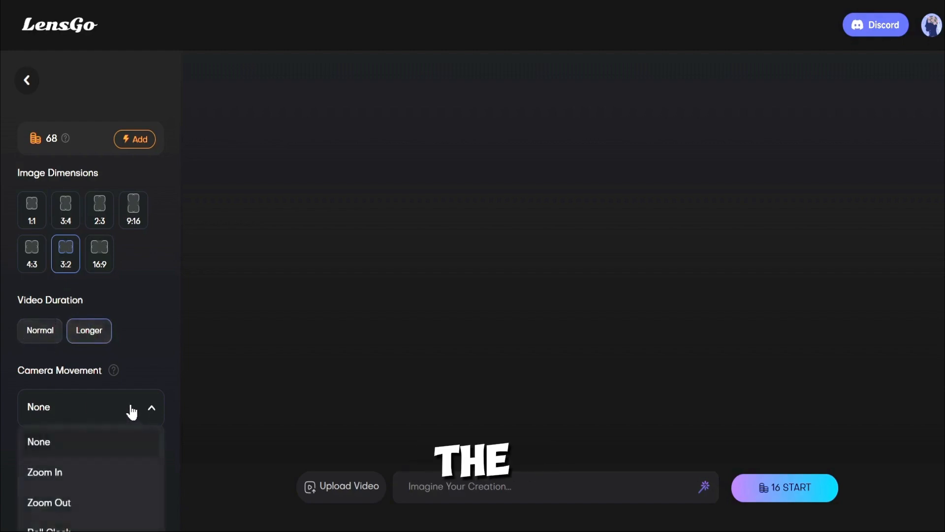
scroll("down", 3)
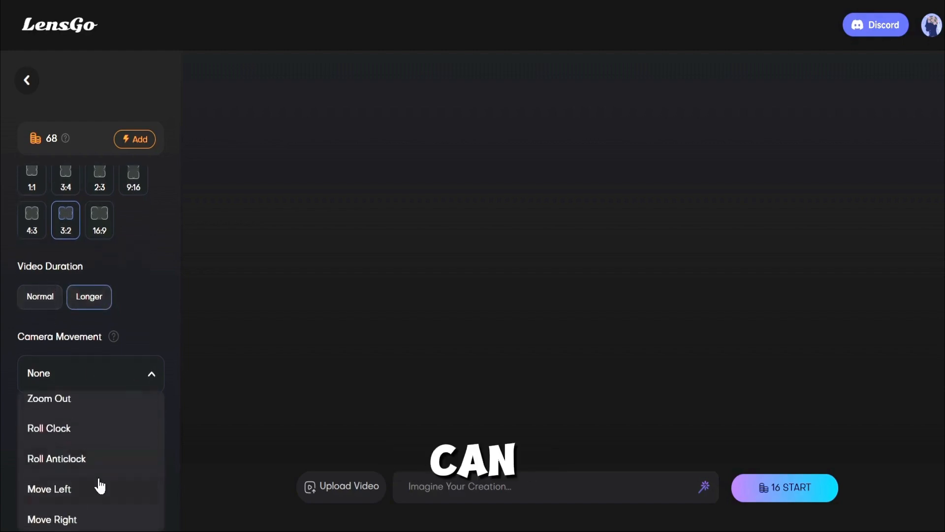
scroll("down", 3)
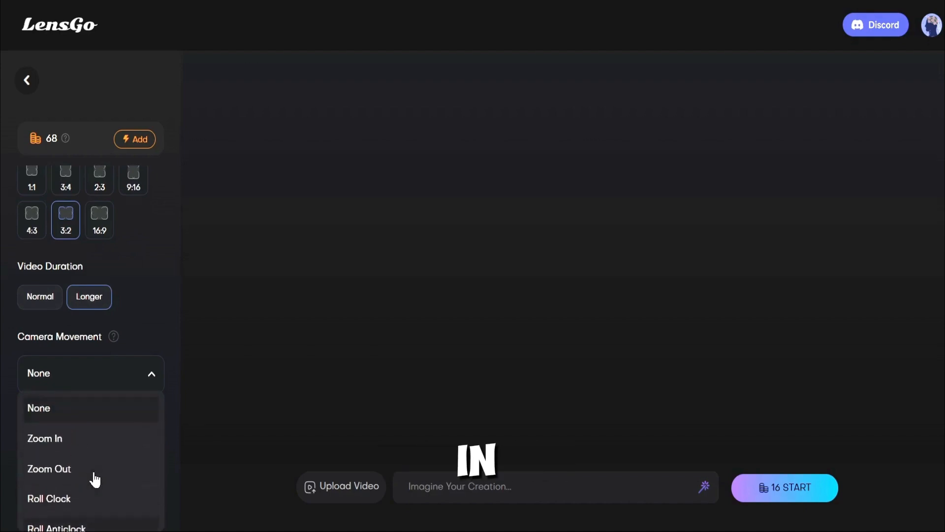
scroll("down", 3)
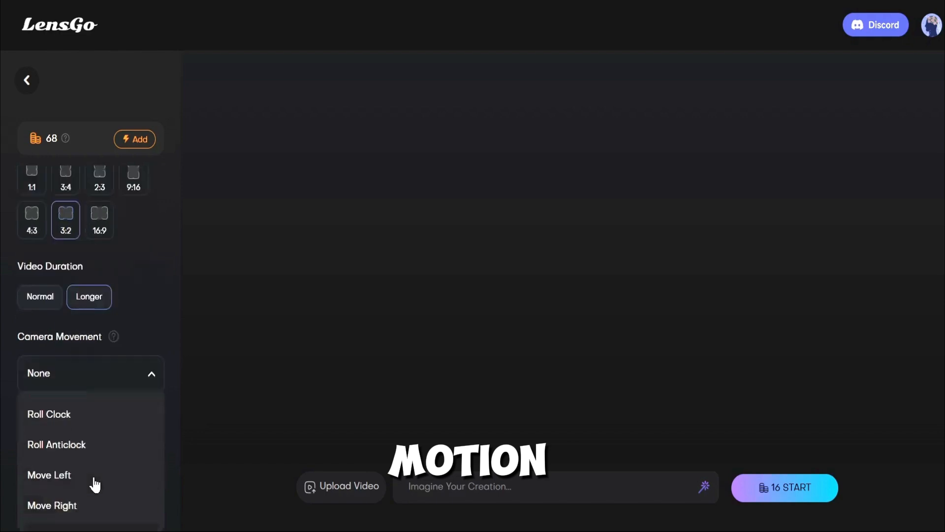
left_click(48, 475)
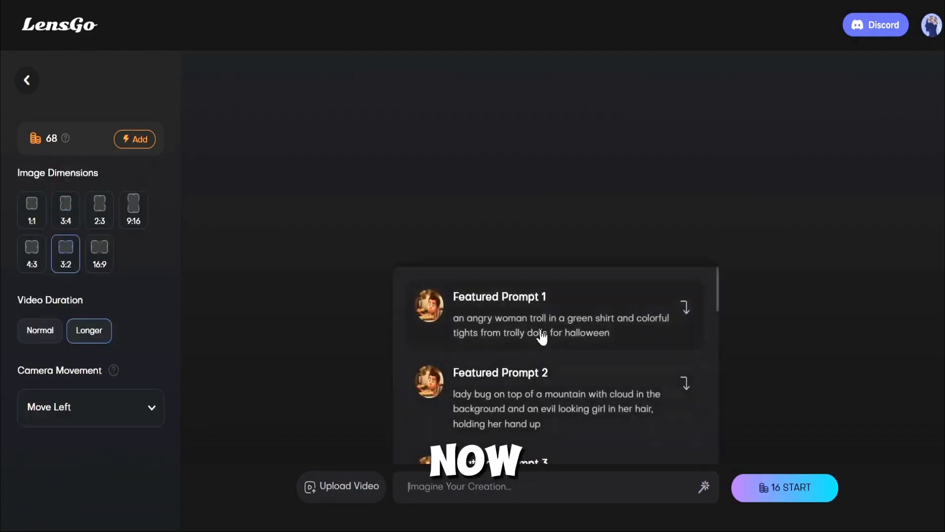
Use Featured Prompt 9 (princess in dim room) and start the 16-credit video
scroll("down", 3)
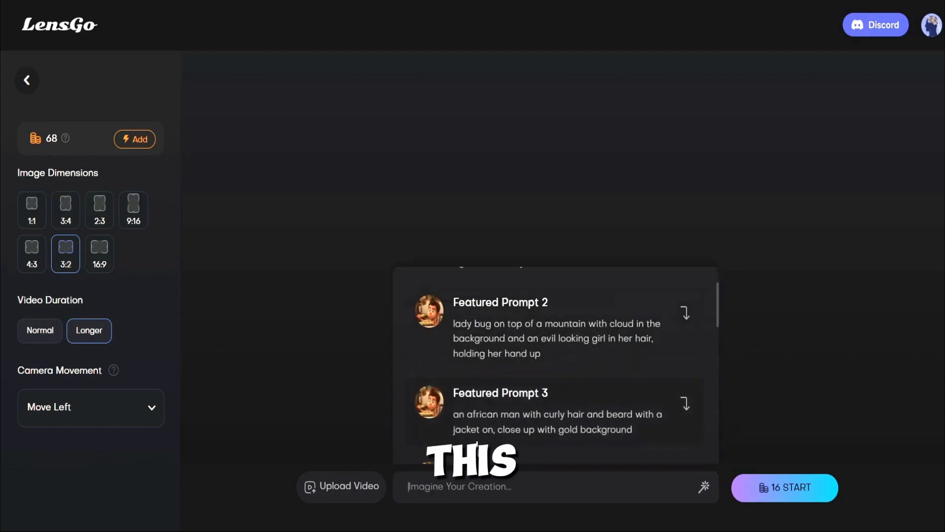
scroll("down", 3)
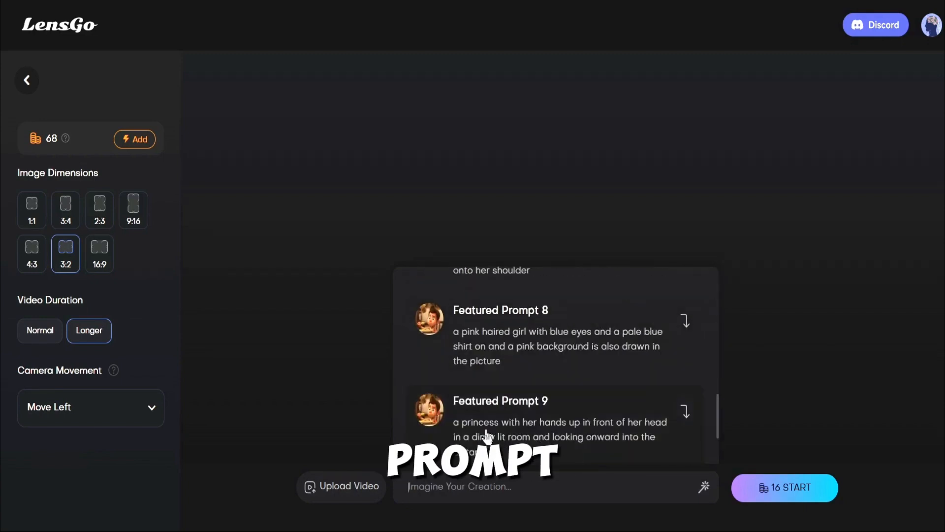
left_click(555, 418)
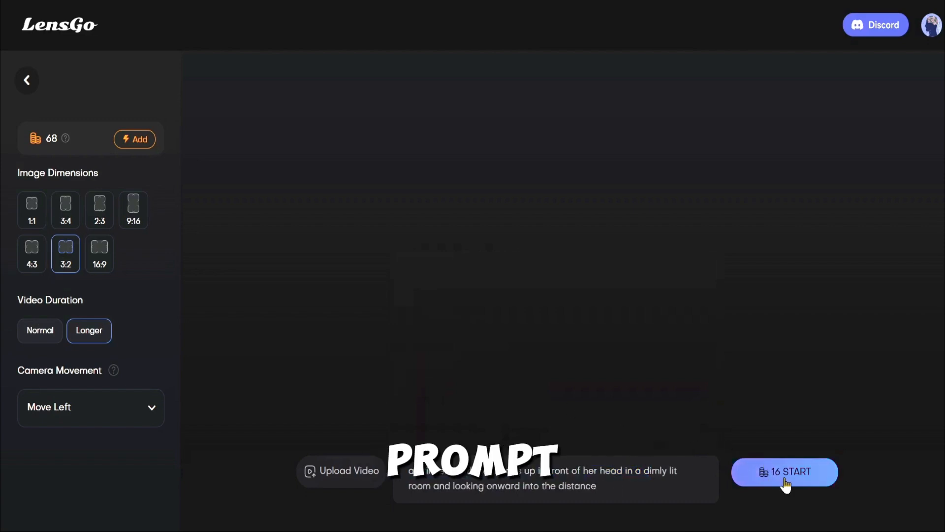
left_click(785, 471)
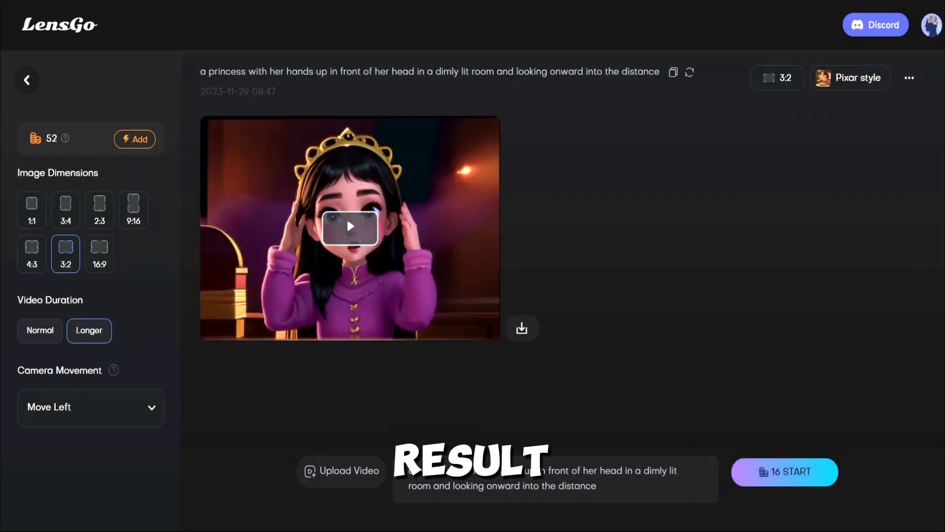
Play the generated Pixar-style princess video to watch her animated hand gestures
left_click(349, 228)
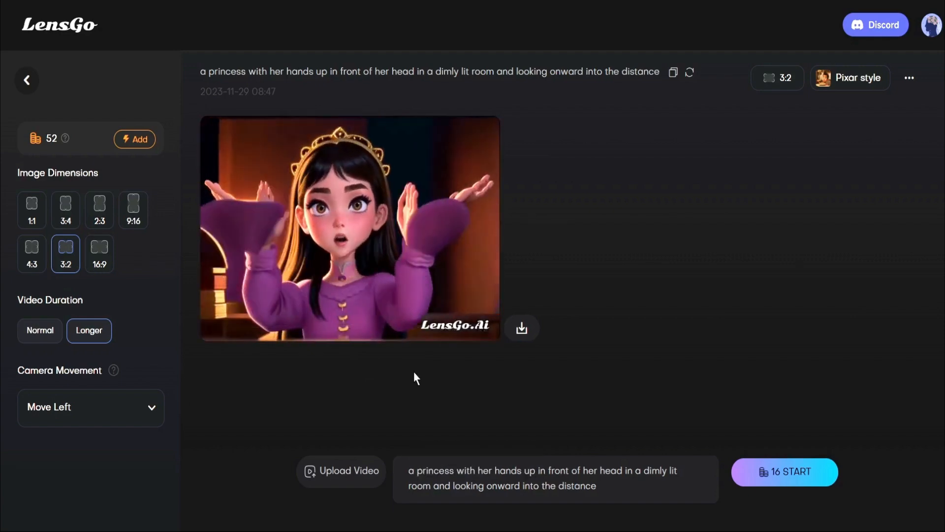
left_click(349, 229)
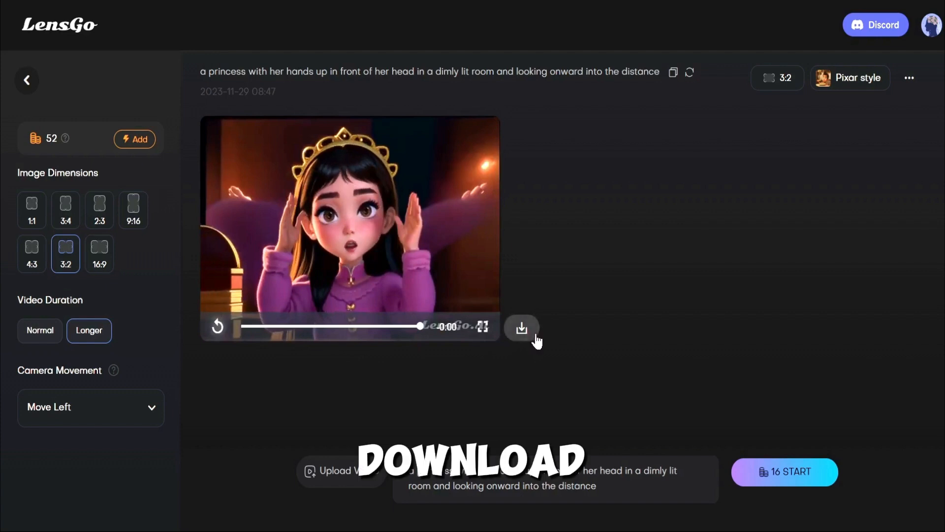
mouse_move(554, 374)
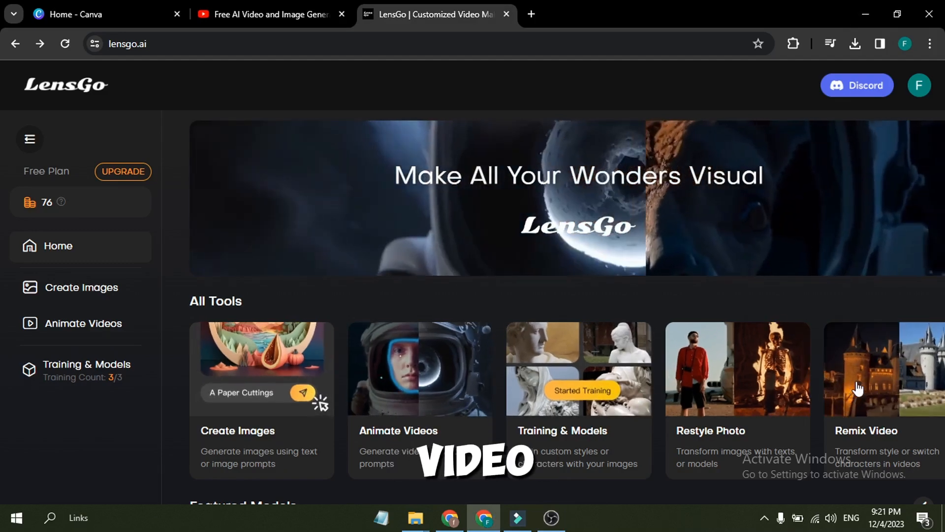
Collapse the sidebar via the hamburger icon and scroll through the community Gallery examples
scroll("down", 3)
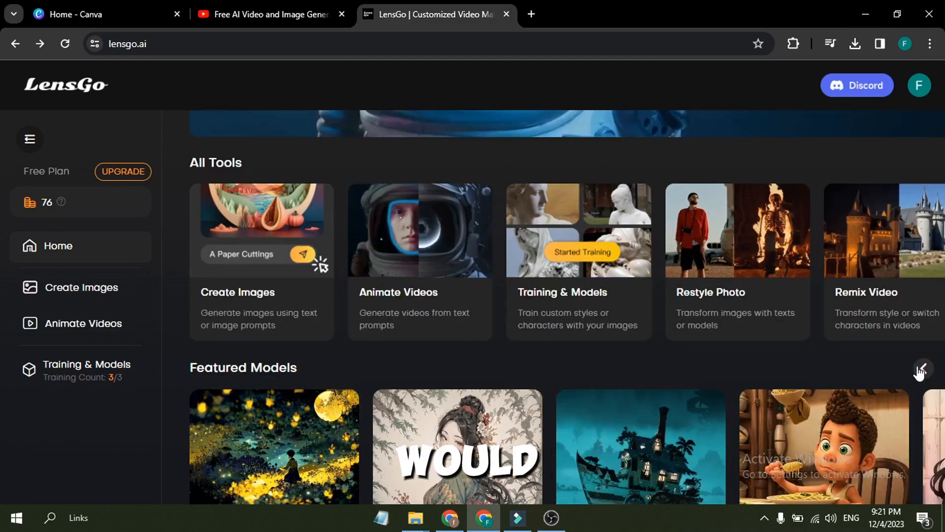
scroll("down", 3)
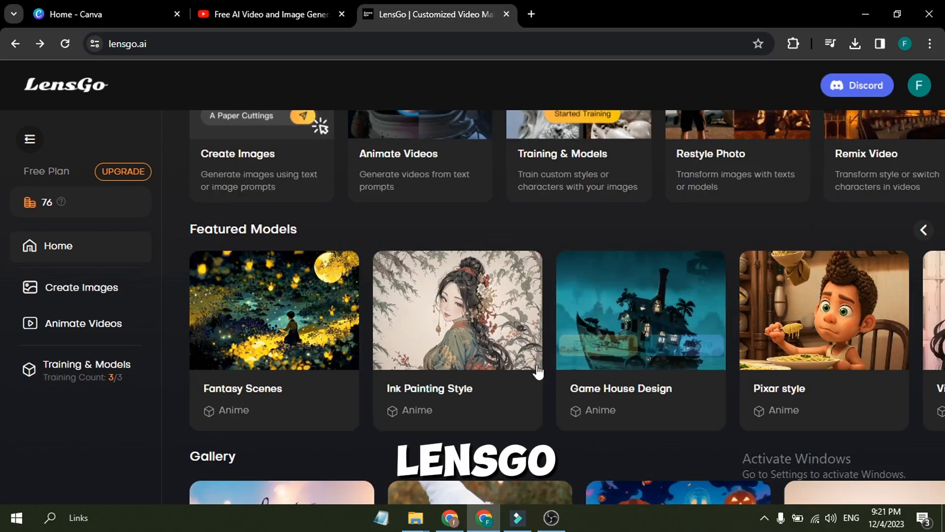
scroll("up", 3)
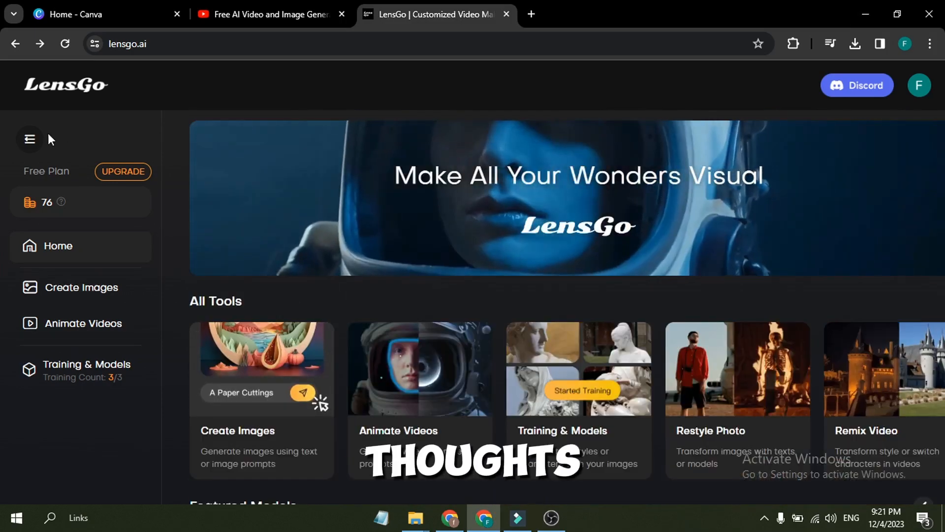
left_click(29, 139)
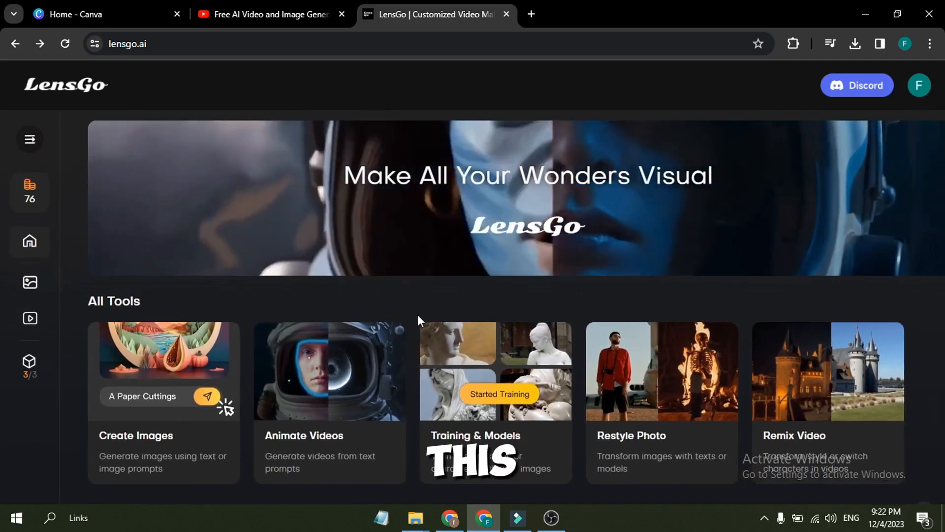
scroll("down", 3)
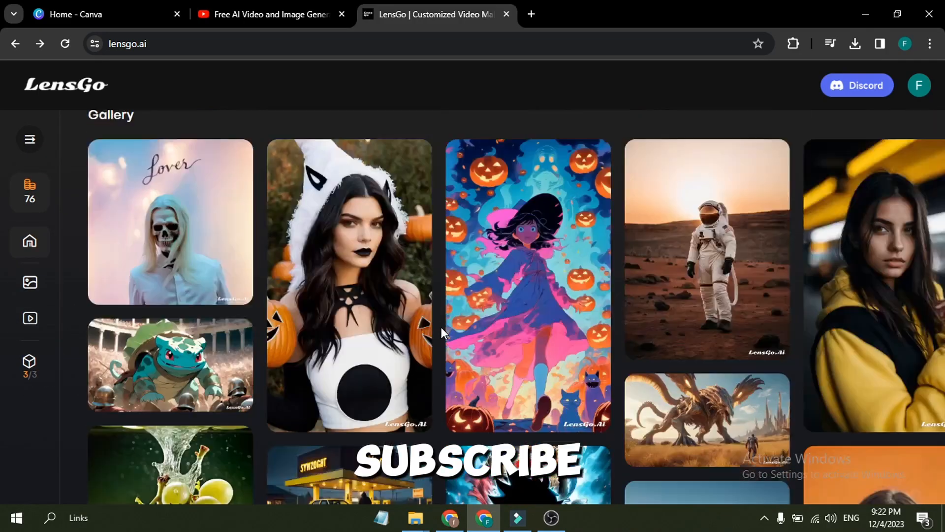
scroll("down", 3)
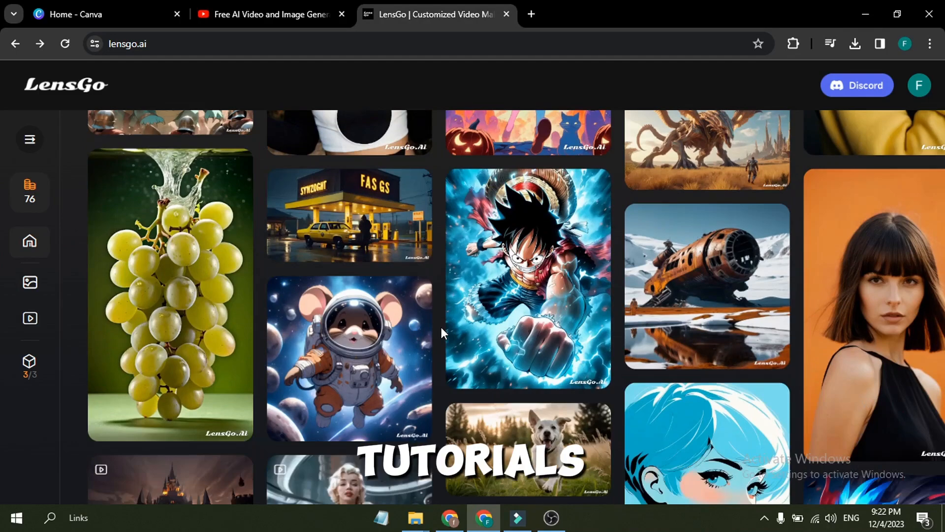
mouse_move(348, 215)
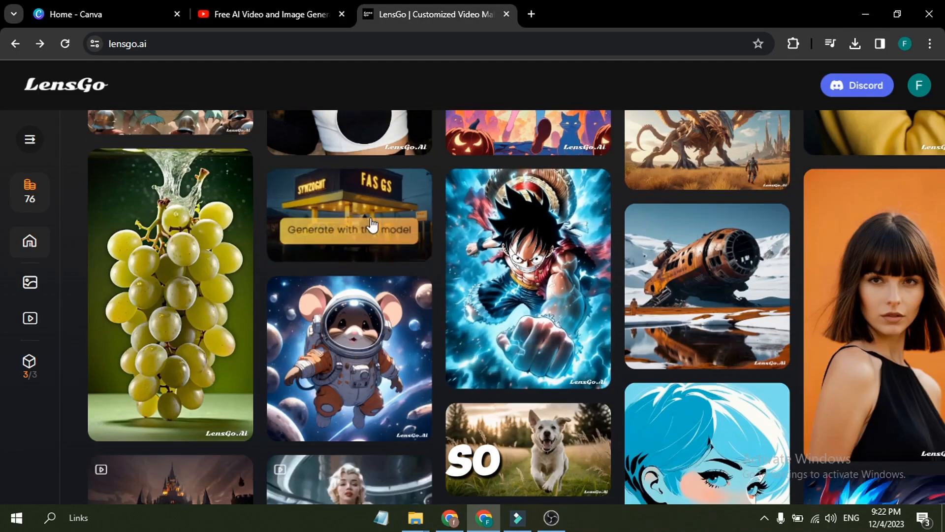